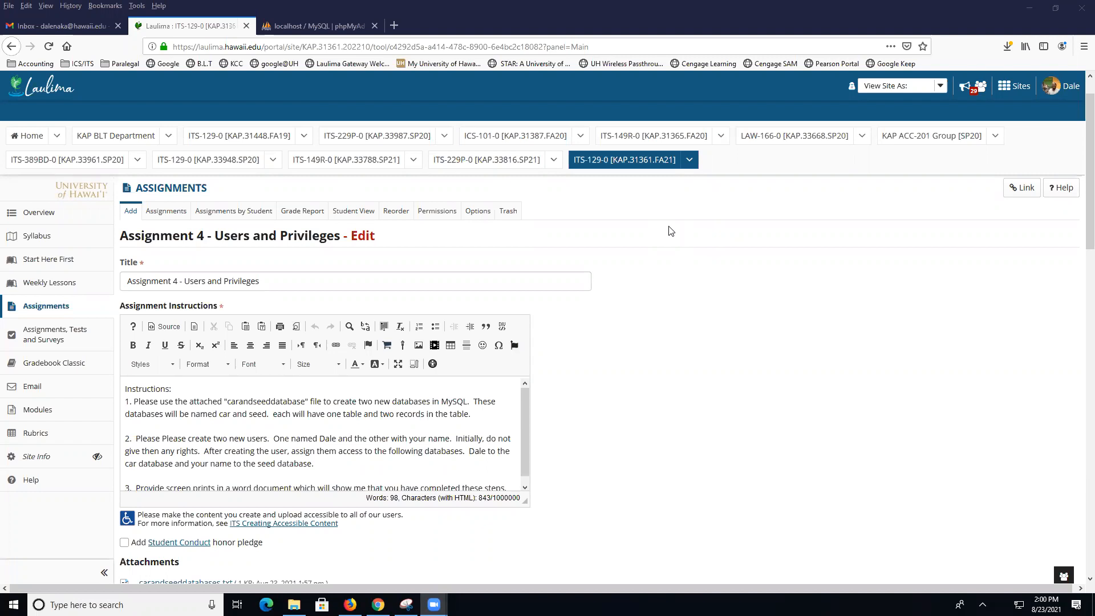
pyautogui.moveTo(680, 325)
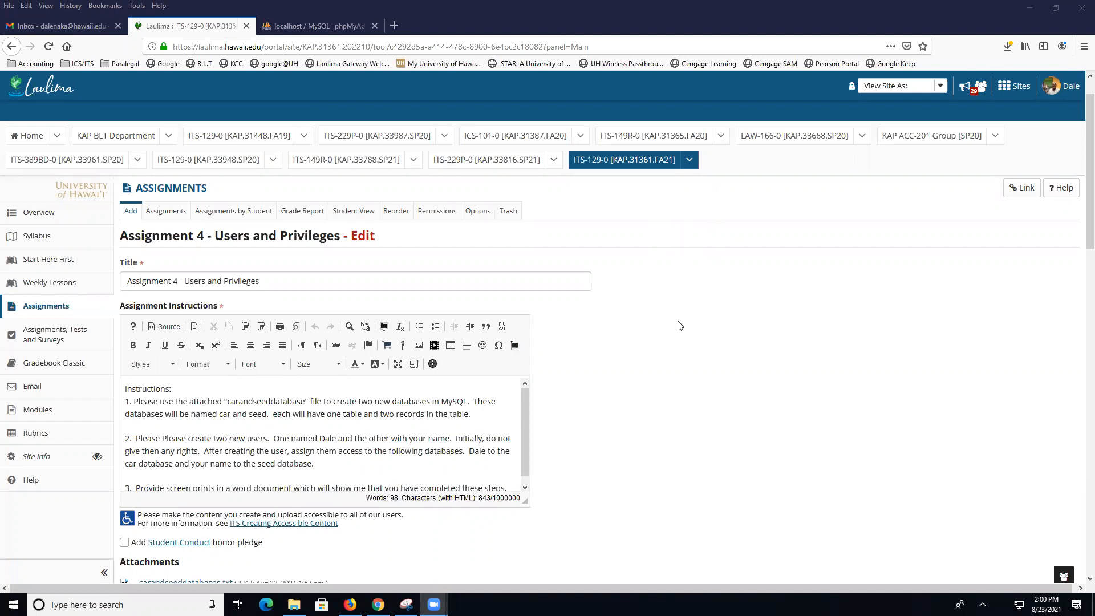
# Leave the Laulima assignment for phpMyAdmin and show the MySQL server's home page
pyautogui.click(315, 27)
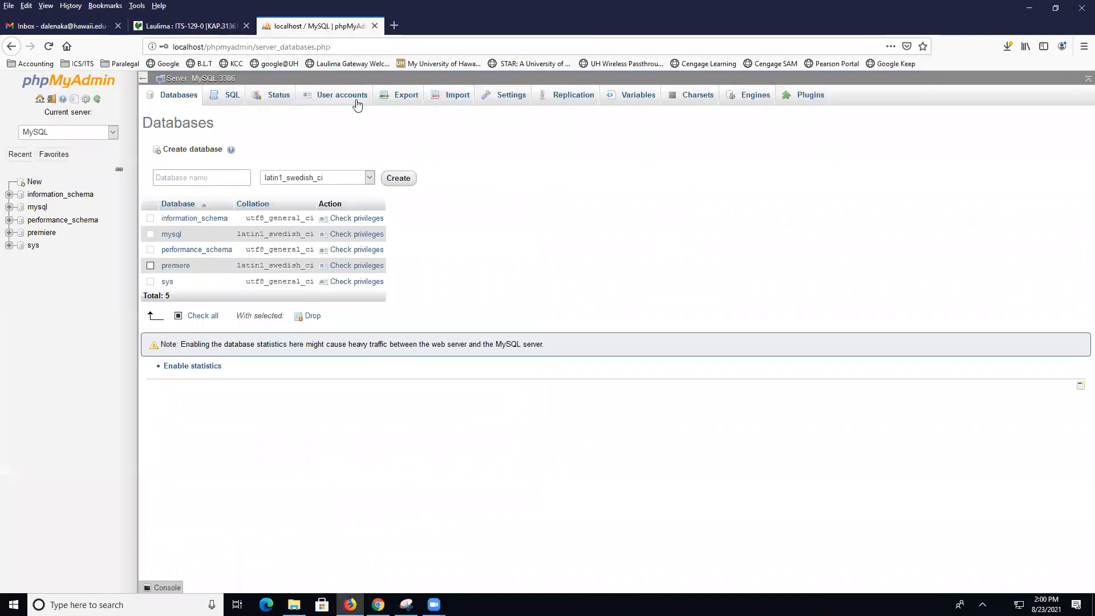
pyautogui.click(40, 98)
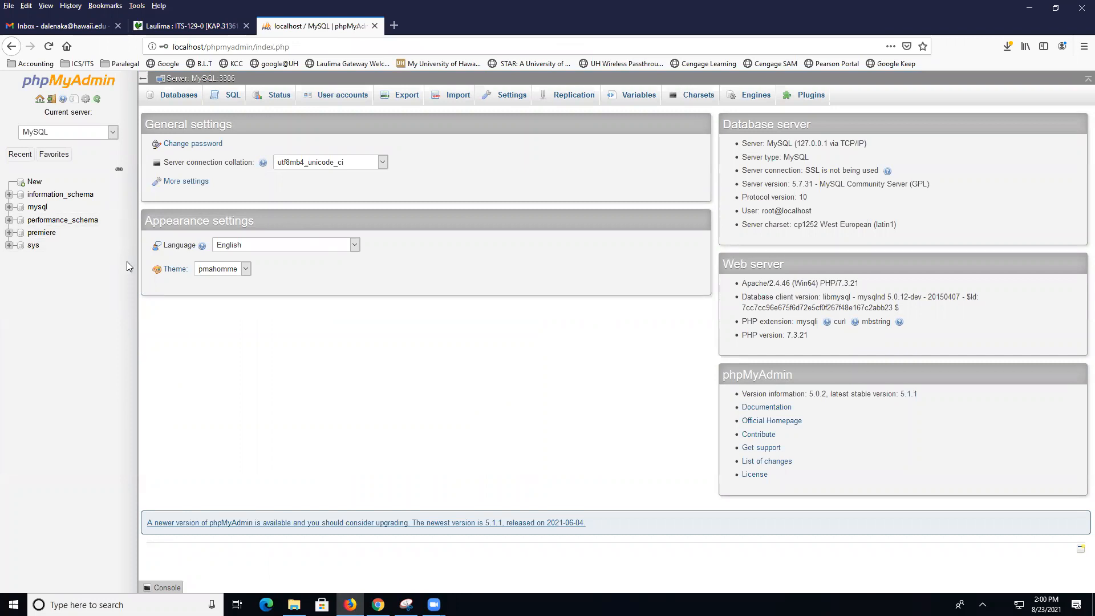
pyautogui.moveTo(399, 271)
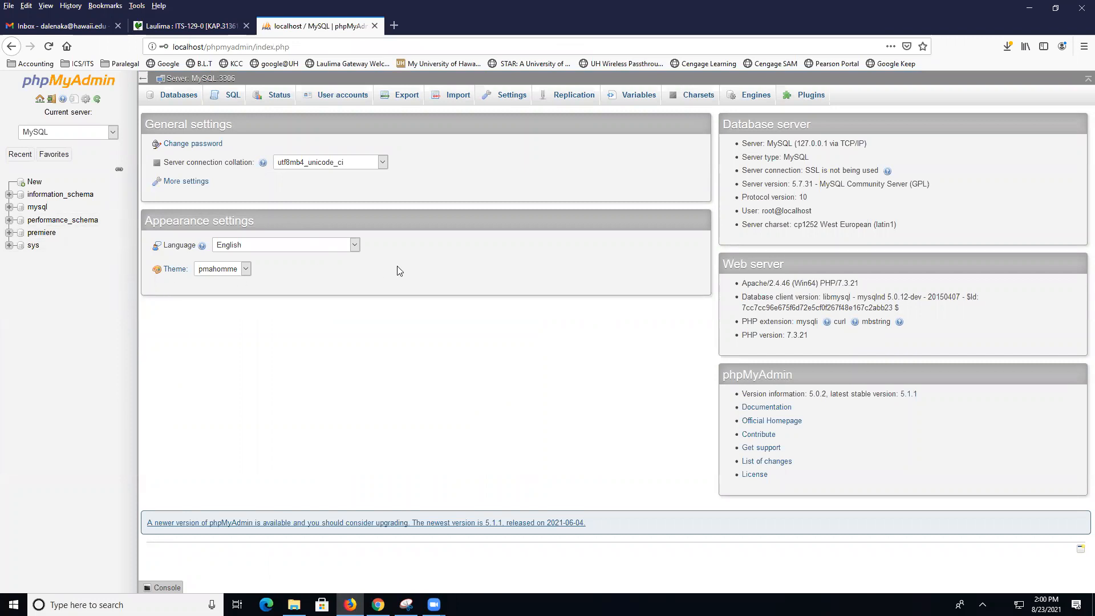
pyautogui.moveTo(92, 254)
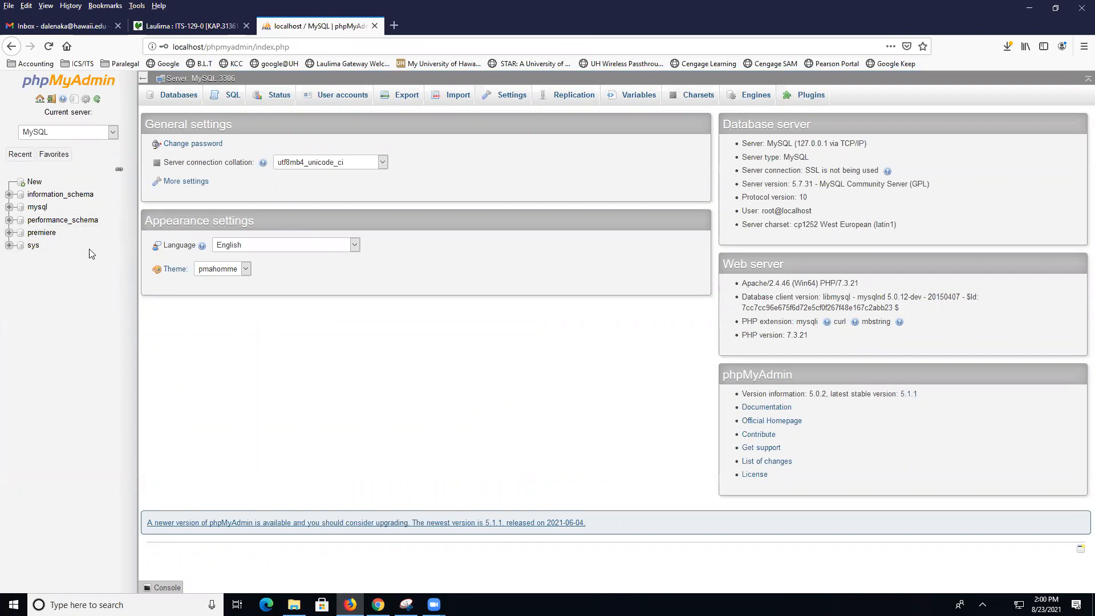
# View the carandseeddatabases.txt attachment in Laulima and select its entire SQL script
pyautogui.click(188, 26)
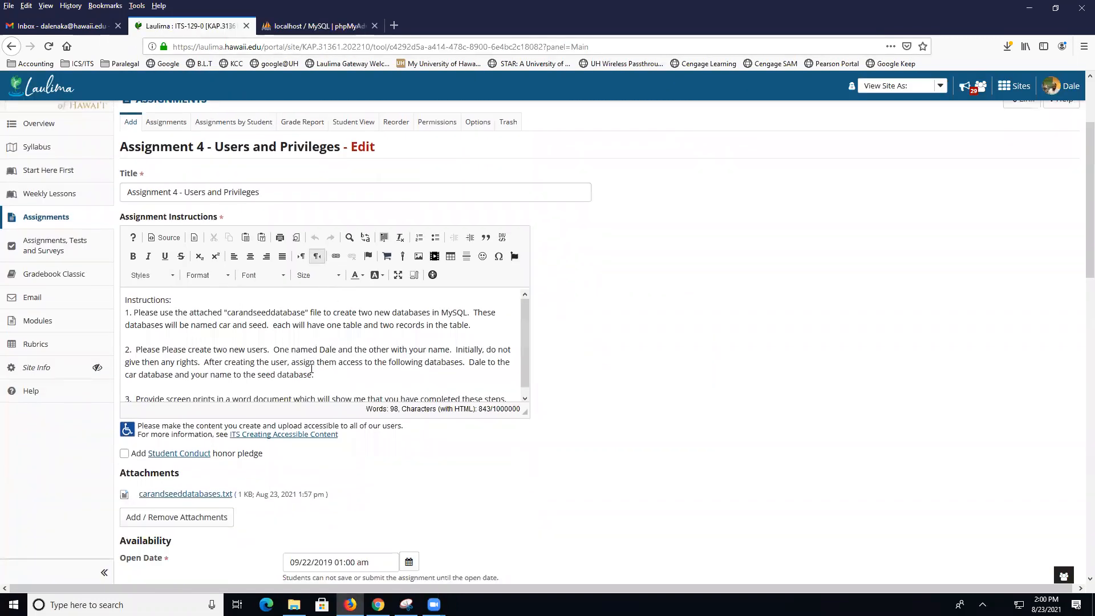
pyautogui.click(184, 494)
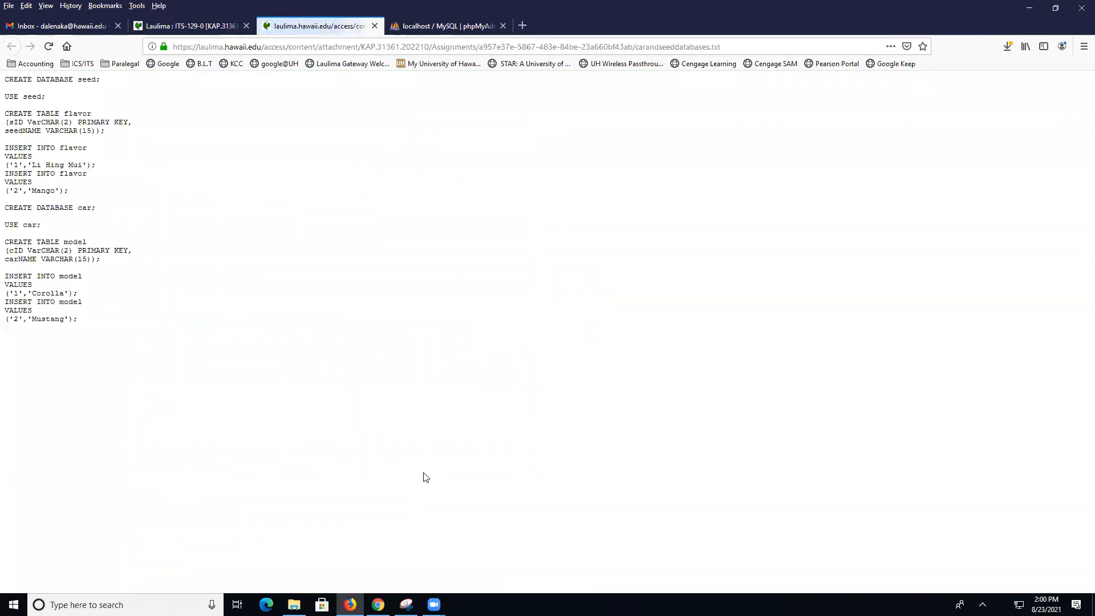
pyautogui.moveTo(194, 213)
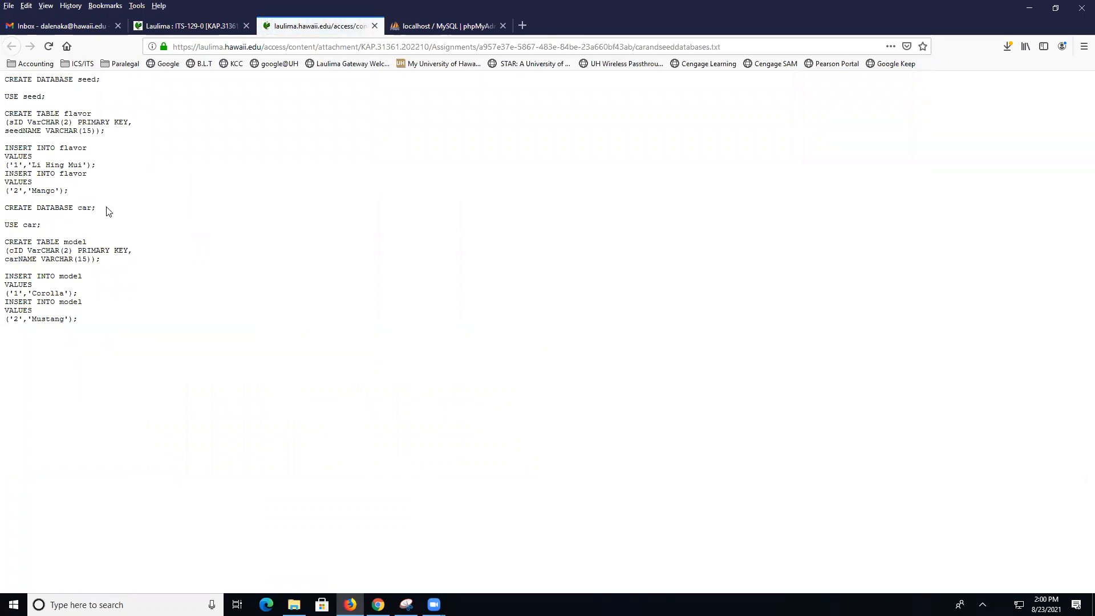
pyautogui.moveTo(3, 113); pyautogui.dragTo(105, 130)
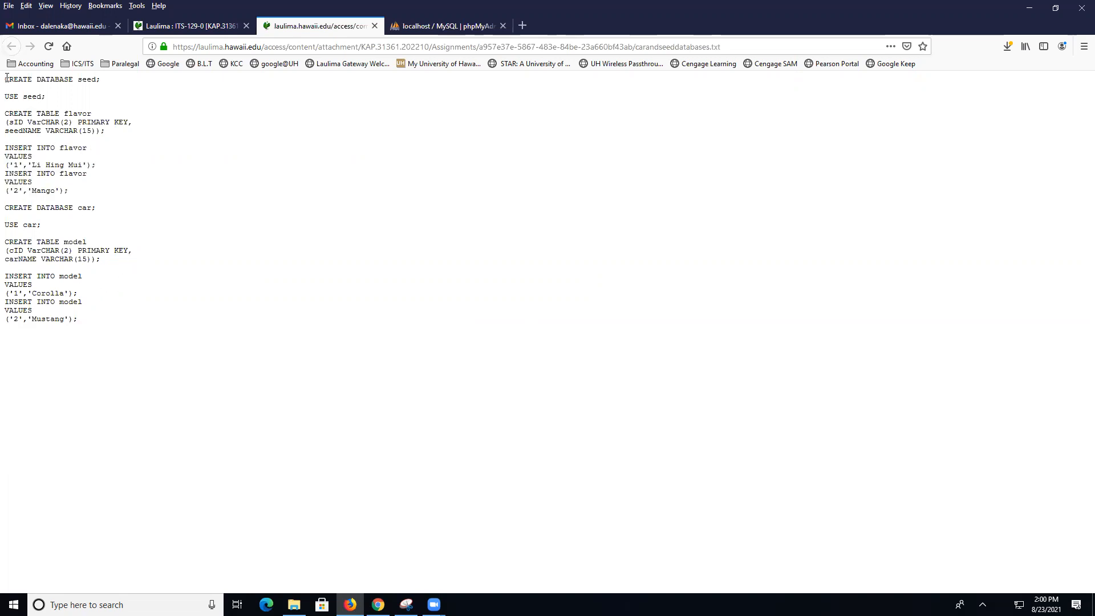
pyautogui.press('ctrl+a')
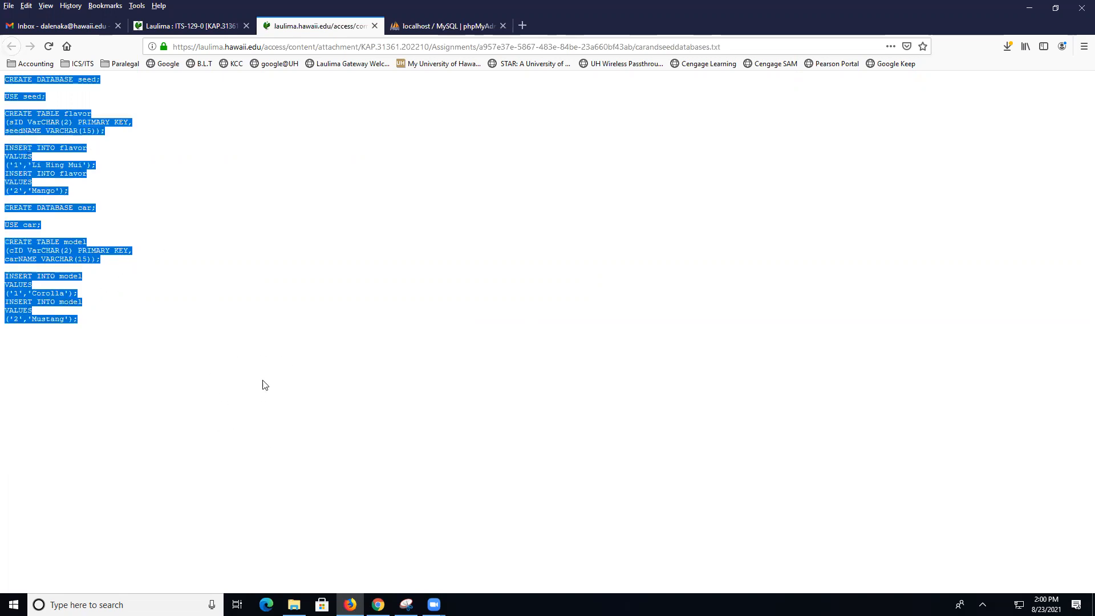
# Paste the script into phpMyAdmin's SQL query box and run it, creating the car and seed databases
pyautogui.click(447, 26)
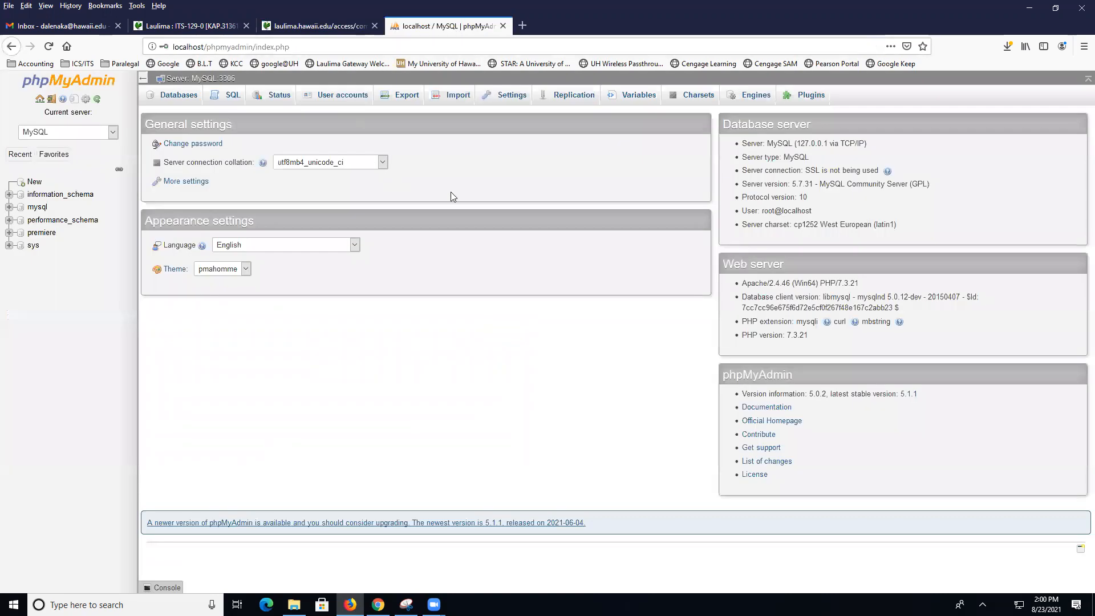
pyautogui.click(67, 80)
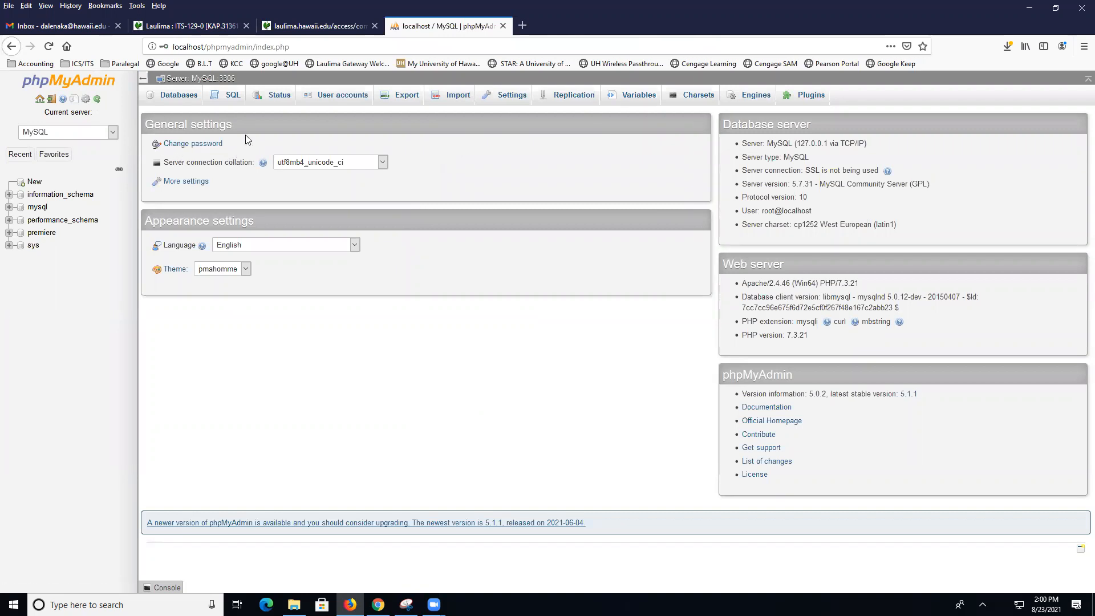
pyautogui.click(232, 94)
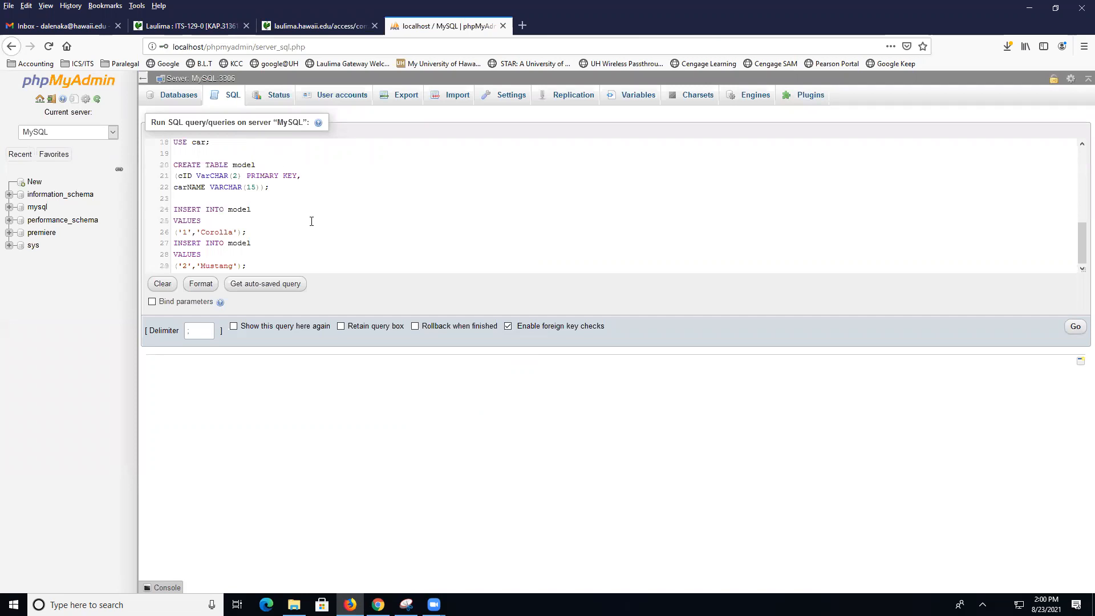
pyautogui.click(1075, 325)
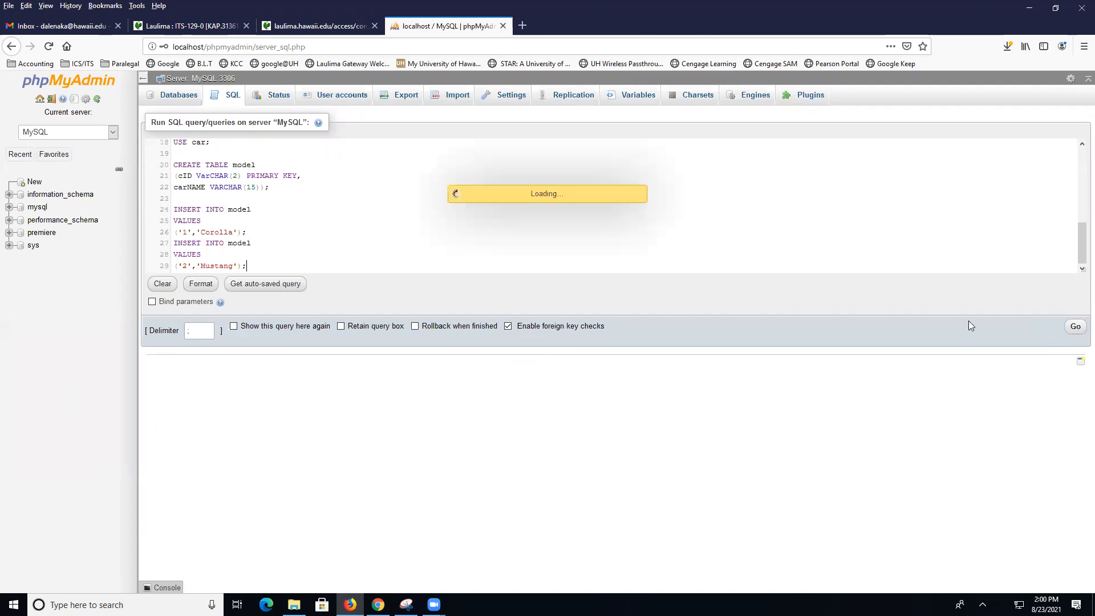
pyautogui.click(1074, 326)
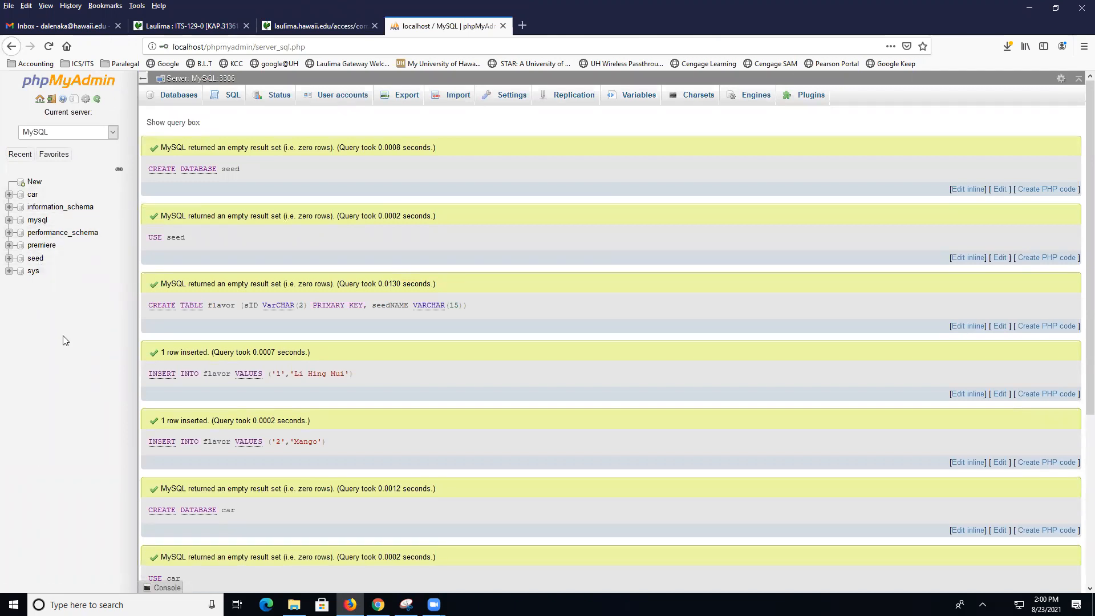
pyautogui.moveTo(157, 344)
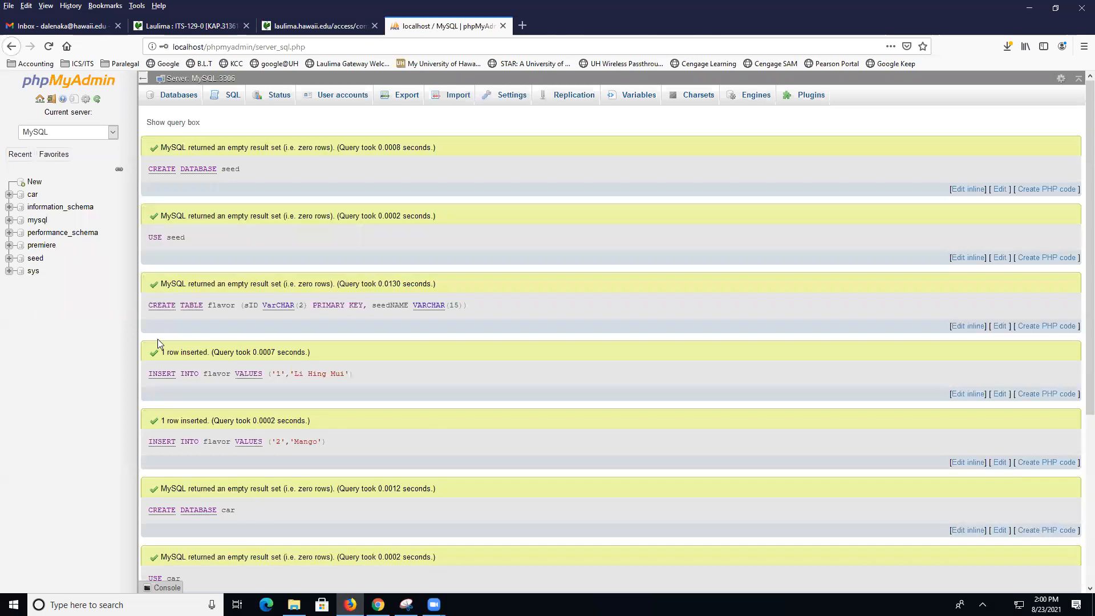
# Inspect the car database's tables and Privileges list (root has full access), then return home and collapse car
pyautogui.click(32, 194)
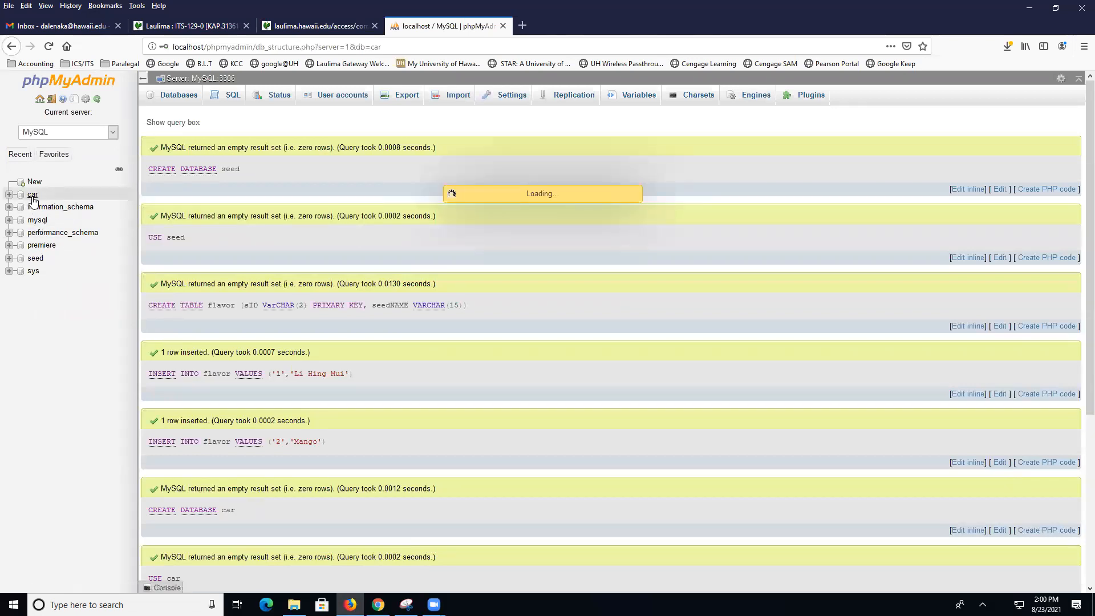
pyautogui.click(32, 194)
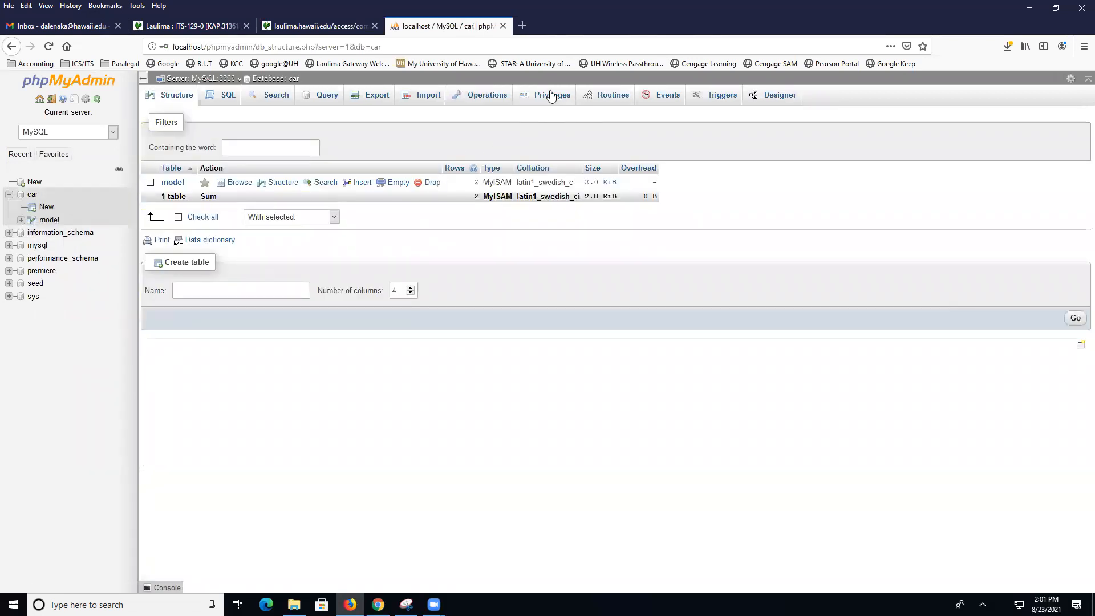
pyautogui.click(551, 94)
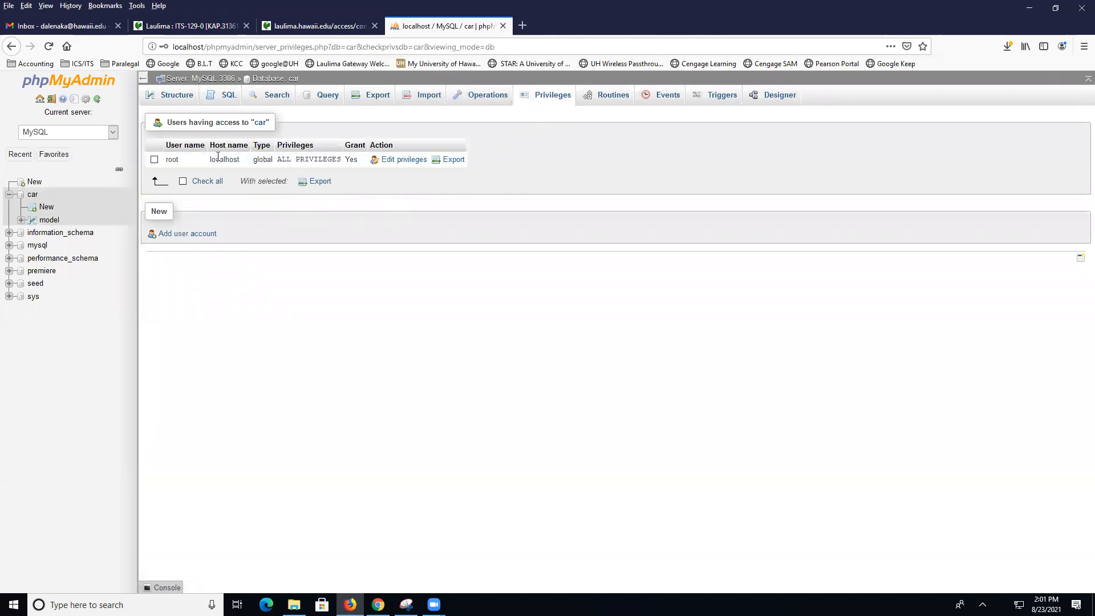
pyautogui.moveTo(387, 190)
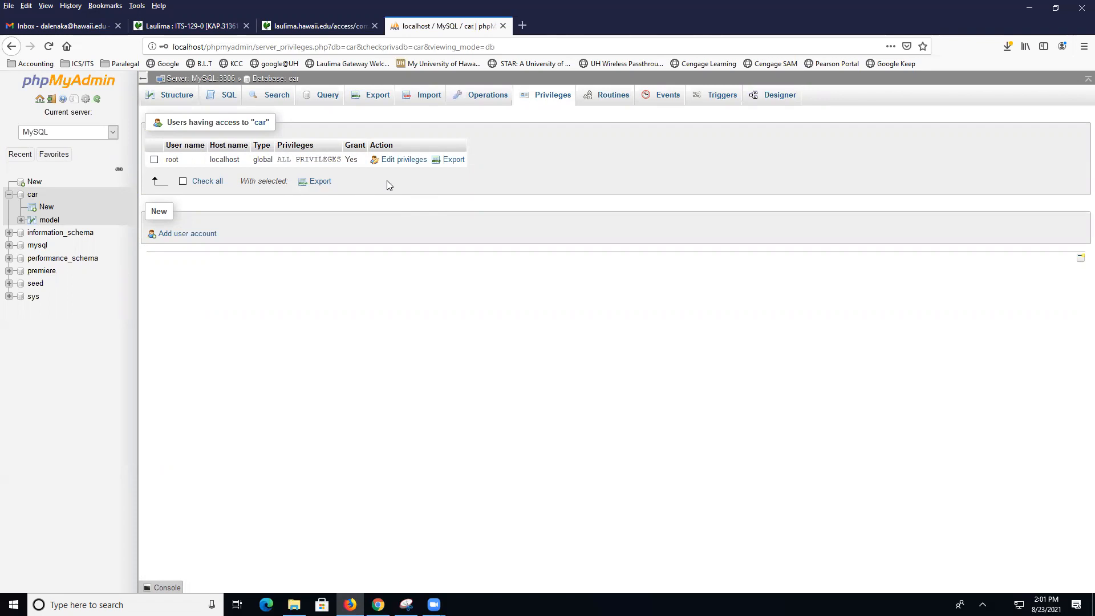
pyautogui.moveTo(389, 187)
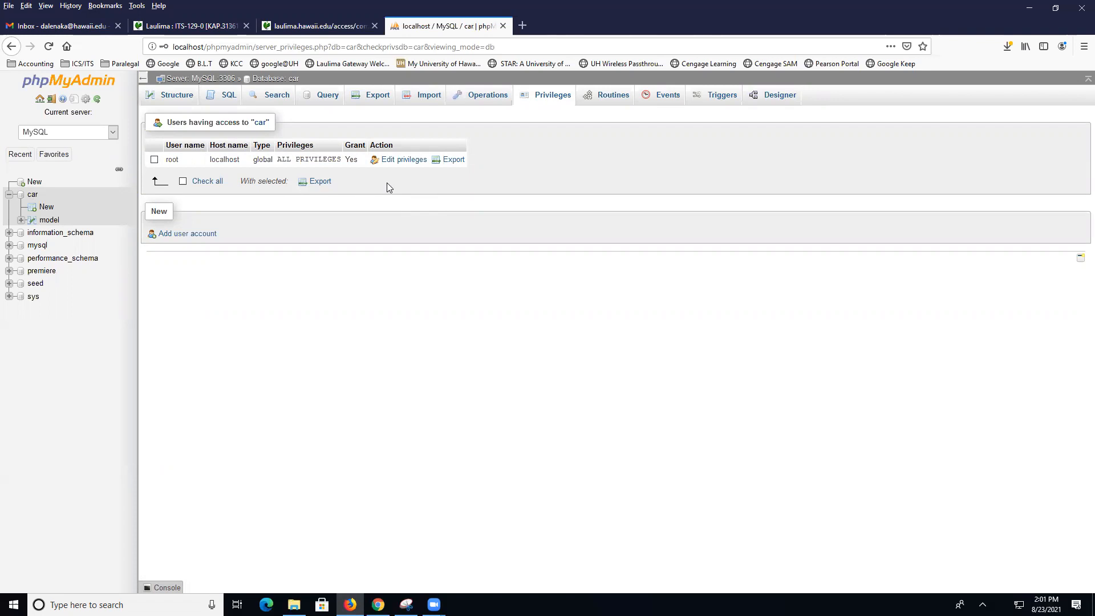
pyautogui.click(67, 80)
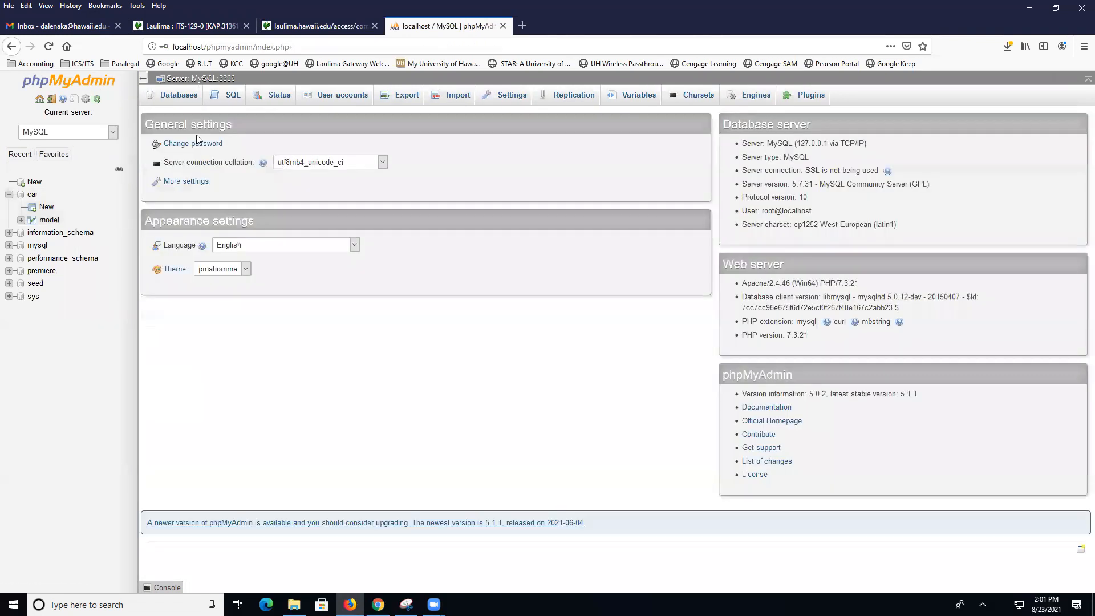
pyautogui.moveTo(401, 196)
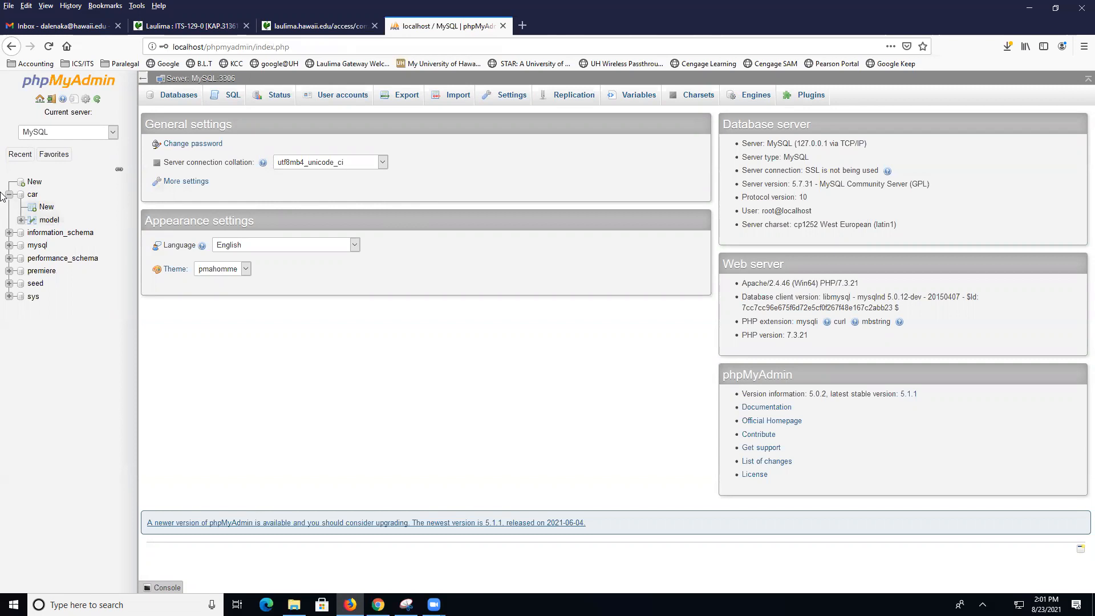
pyautogui.click(8, 194)
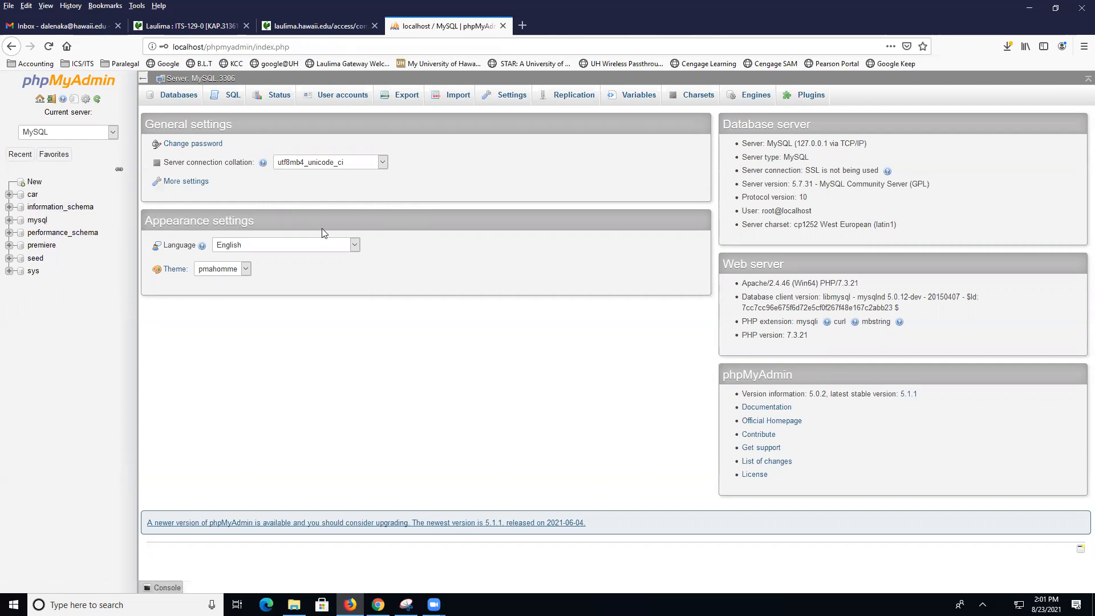
pyautogui.moveTo(325, 230)
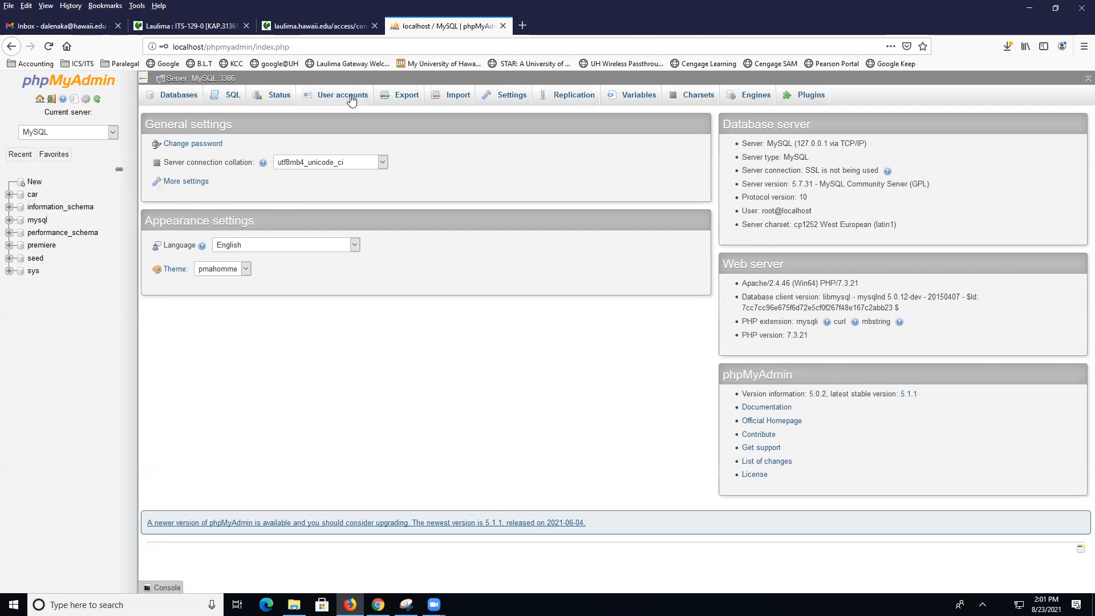
pyautogui.click(341, 94)
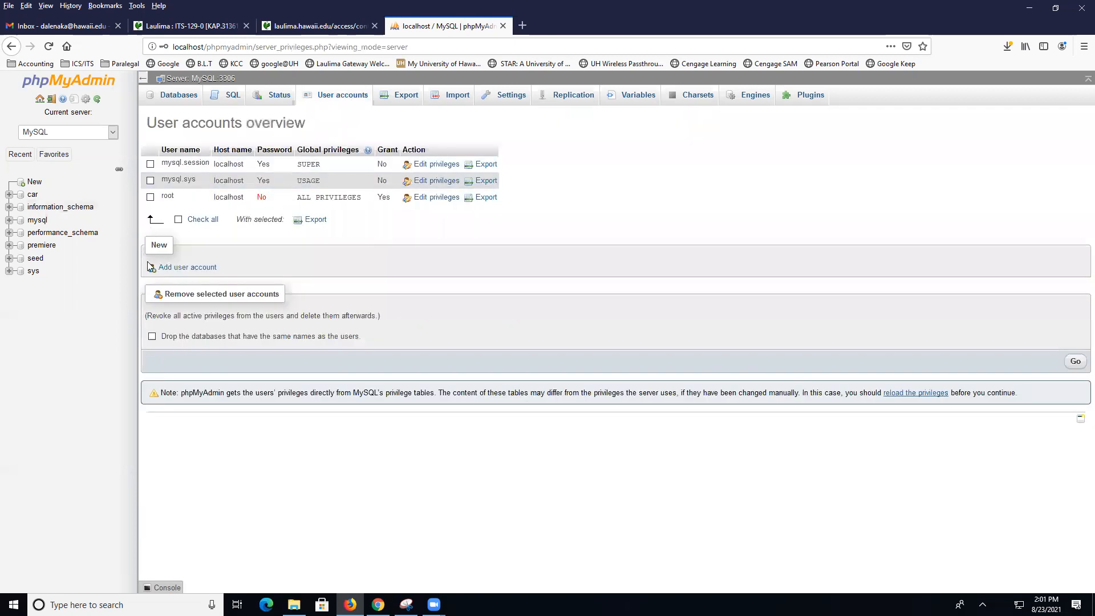
pyautogui.click(186, 267)
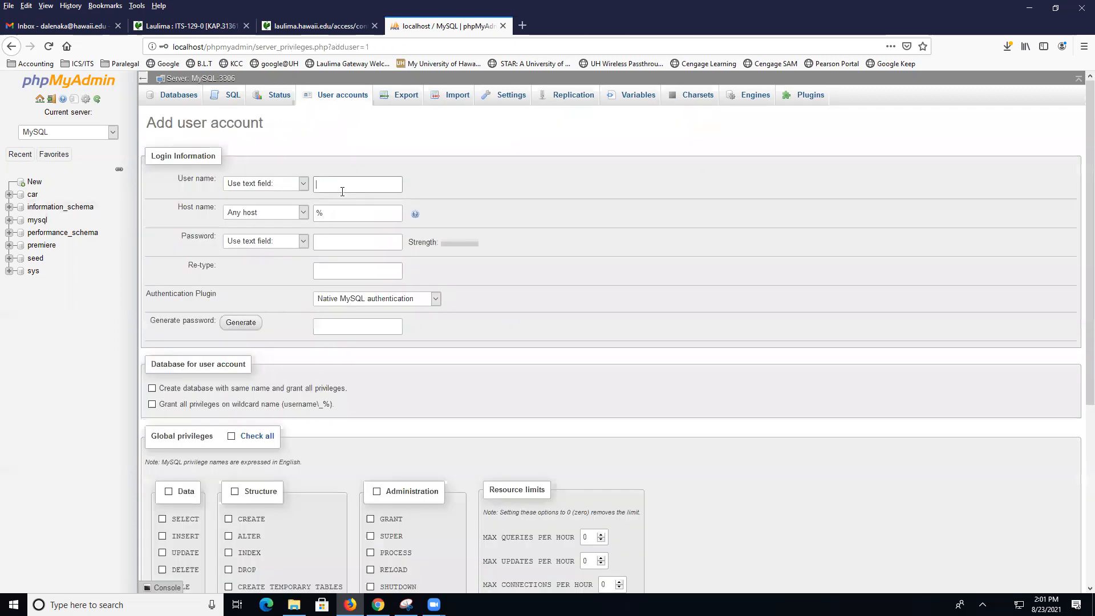
pyautogui.write('Dale')
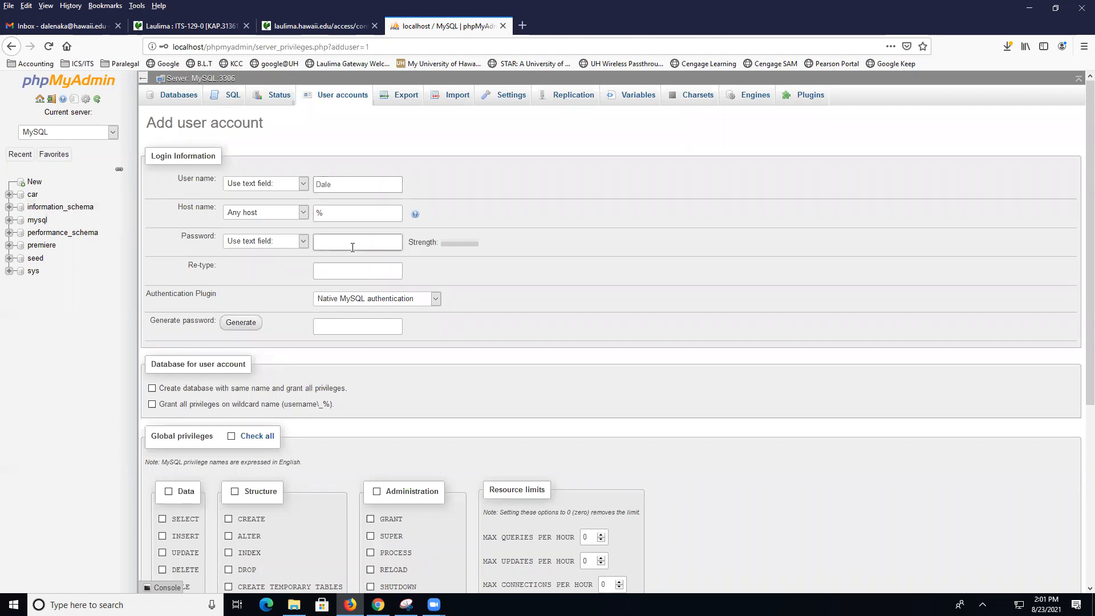
pyautogui.write('password')
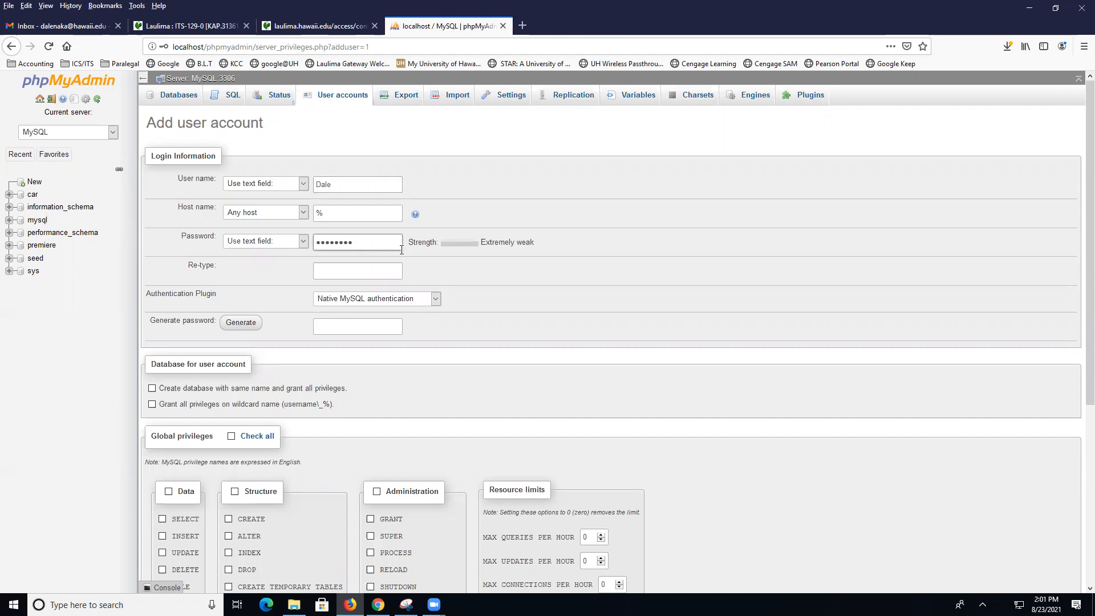
pyautogui.write('••••')
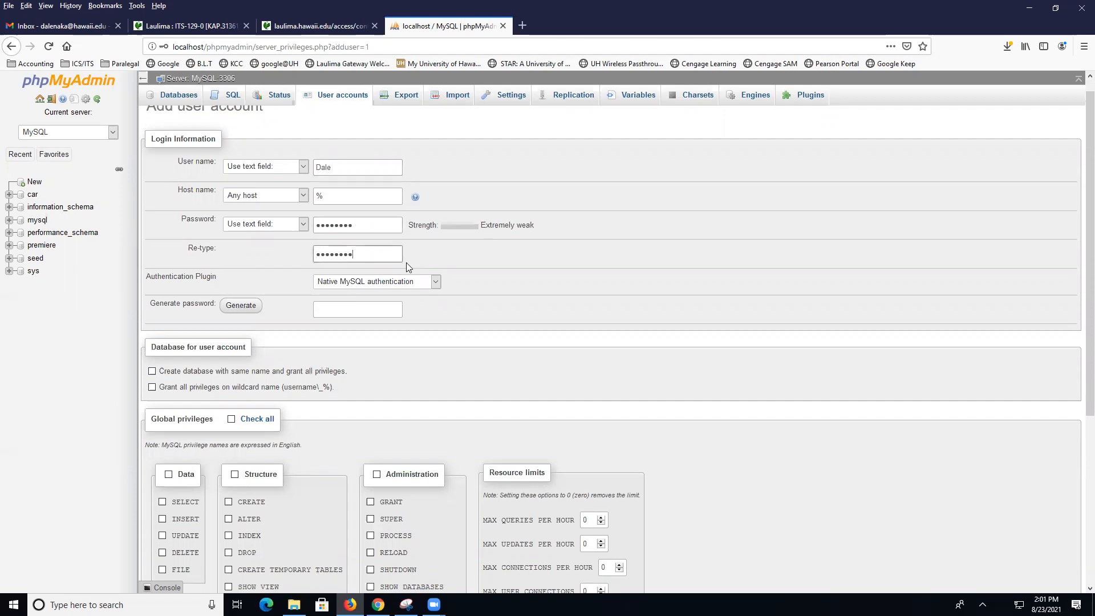
pyautogui.scroll(-3)
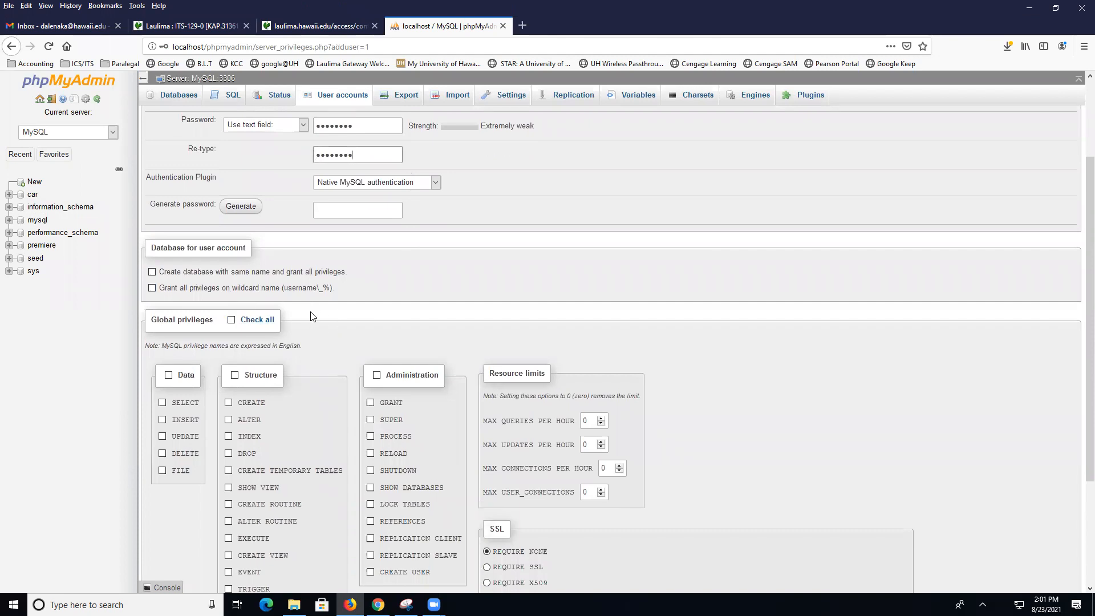
pyautogui.scroll(-3)
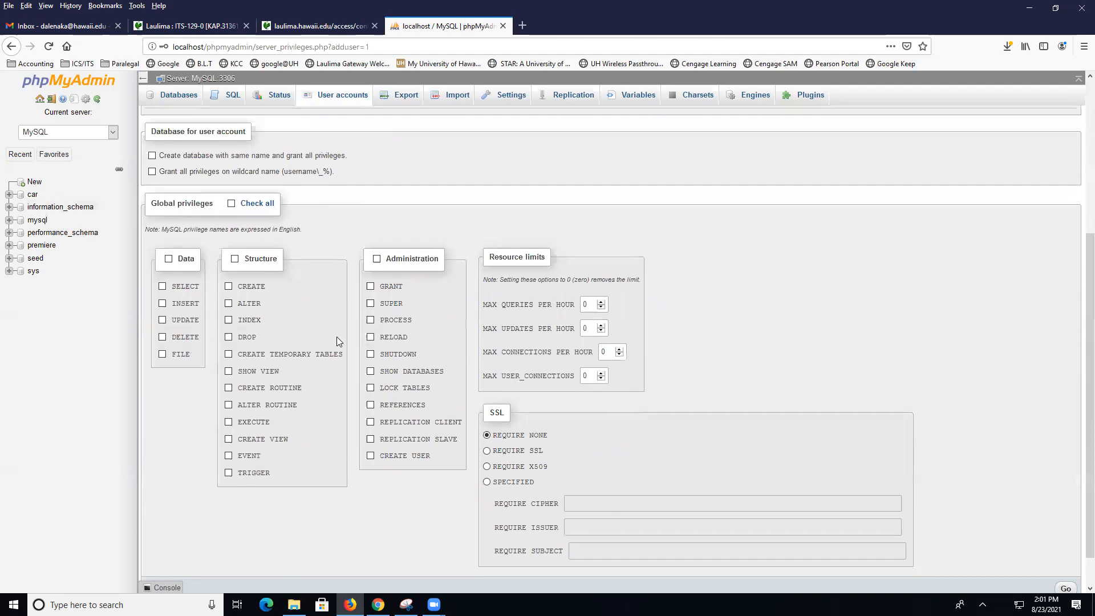
pyautogui.scroll(-3)
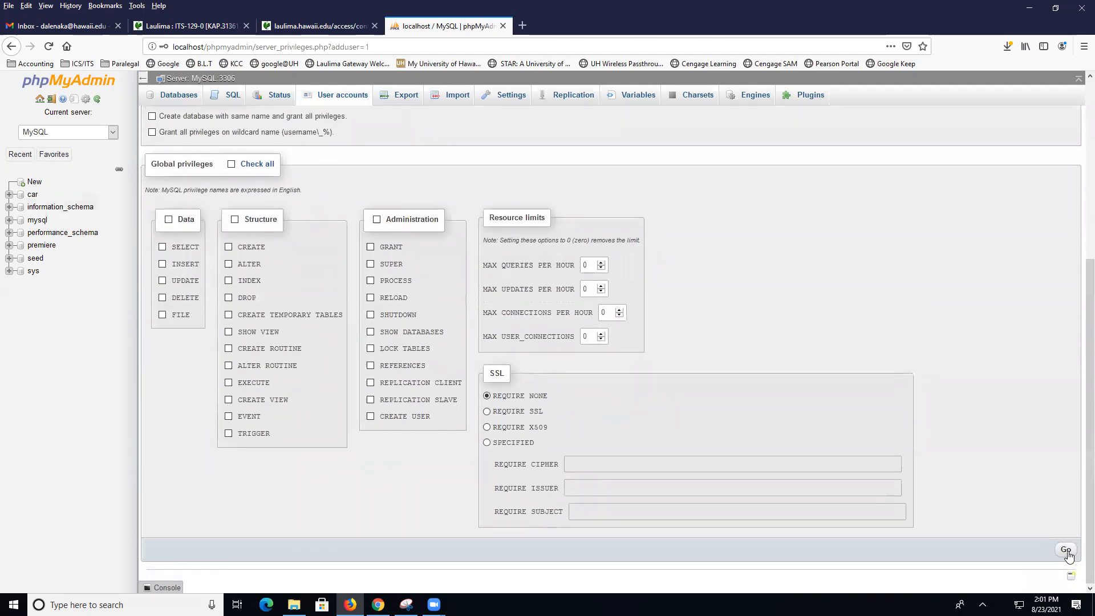
pyautogui.click(1064, 552)
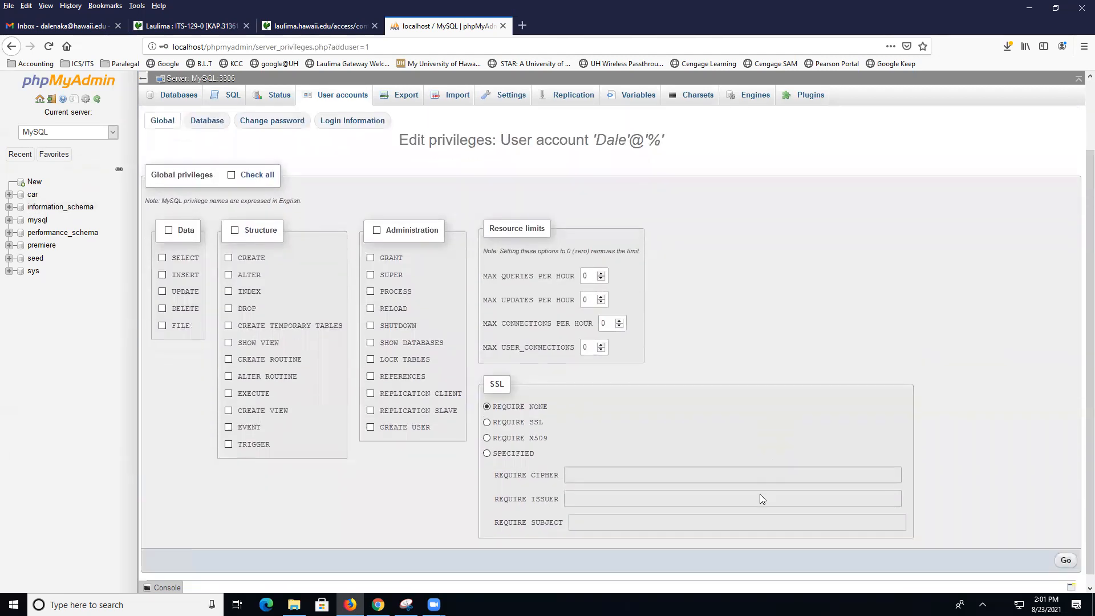
# Go to Dale's database-specific privileges and enter car as the database to grant on
pyautogui.click(1064, 559)
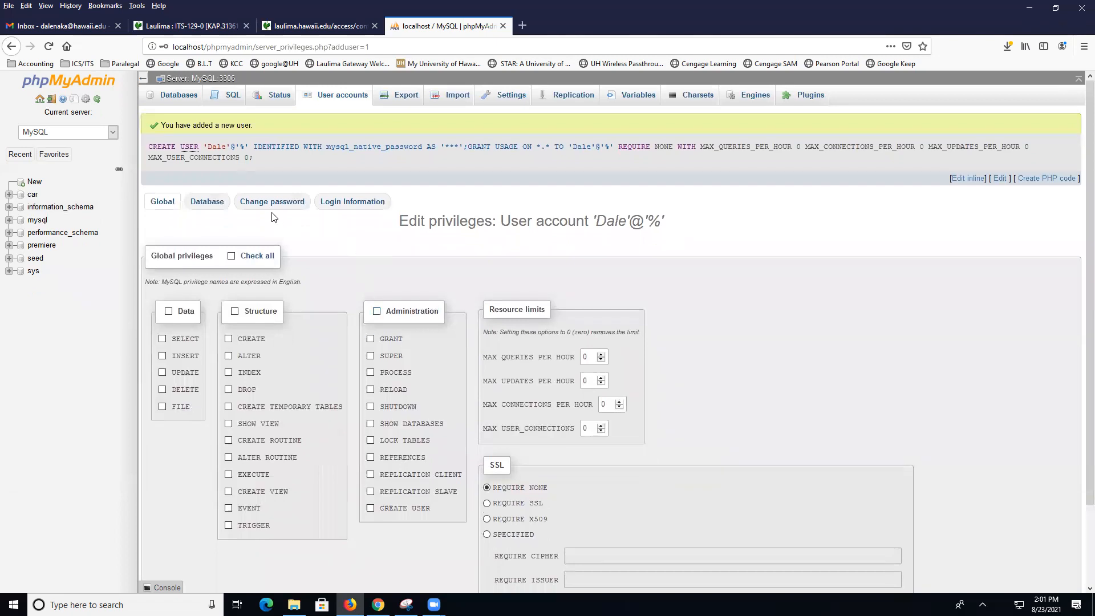
pyautogui.moveTo(606, 234)
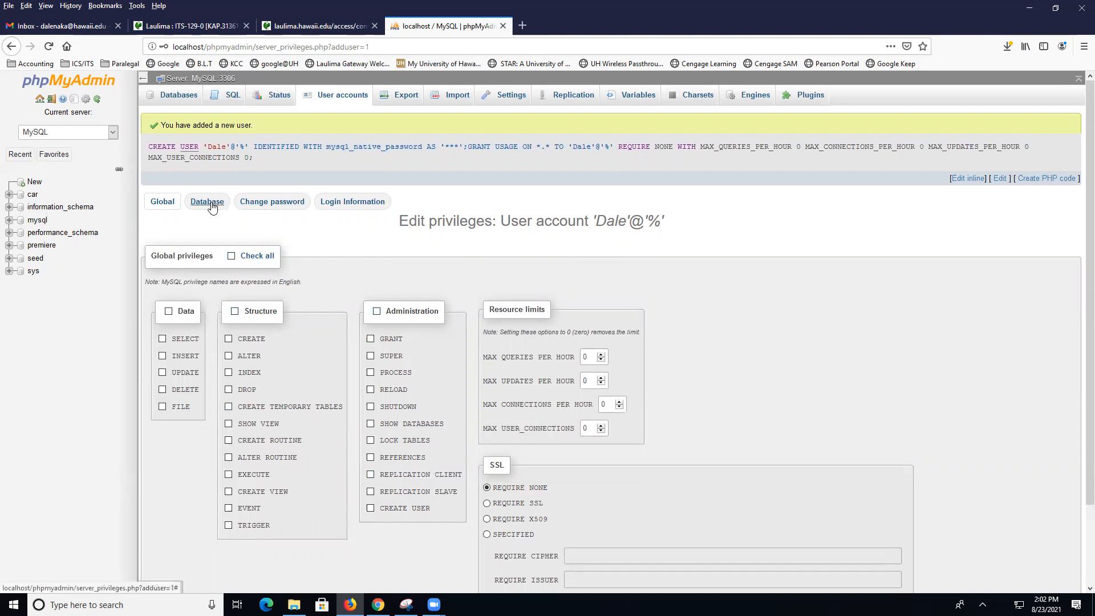
pyautogui.click(207, 202)
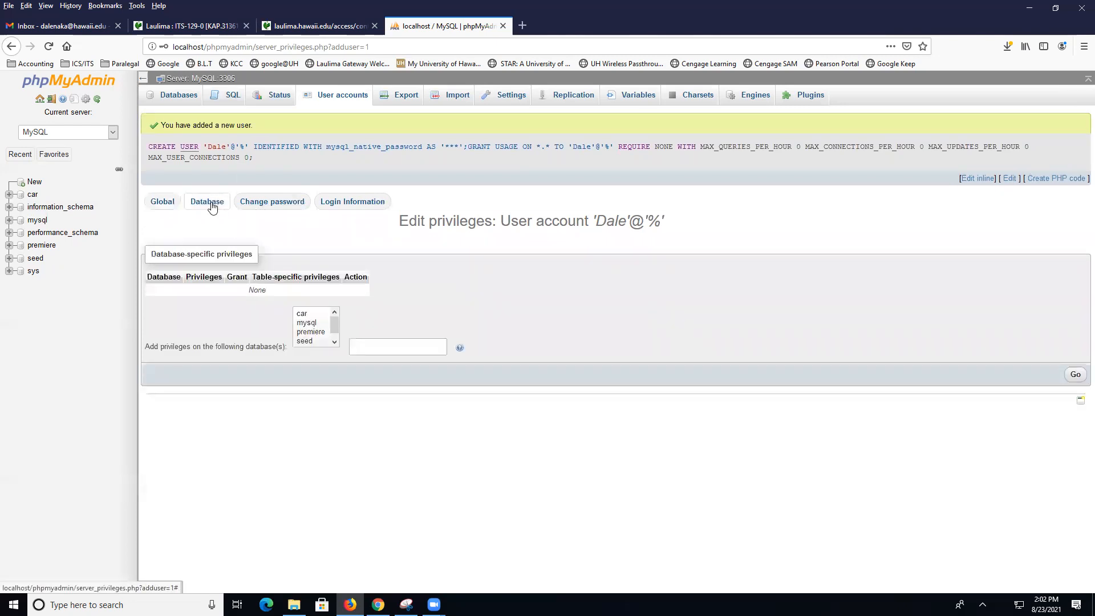
pyautogui.click(397, 347)
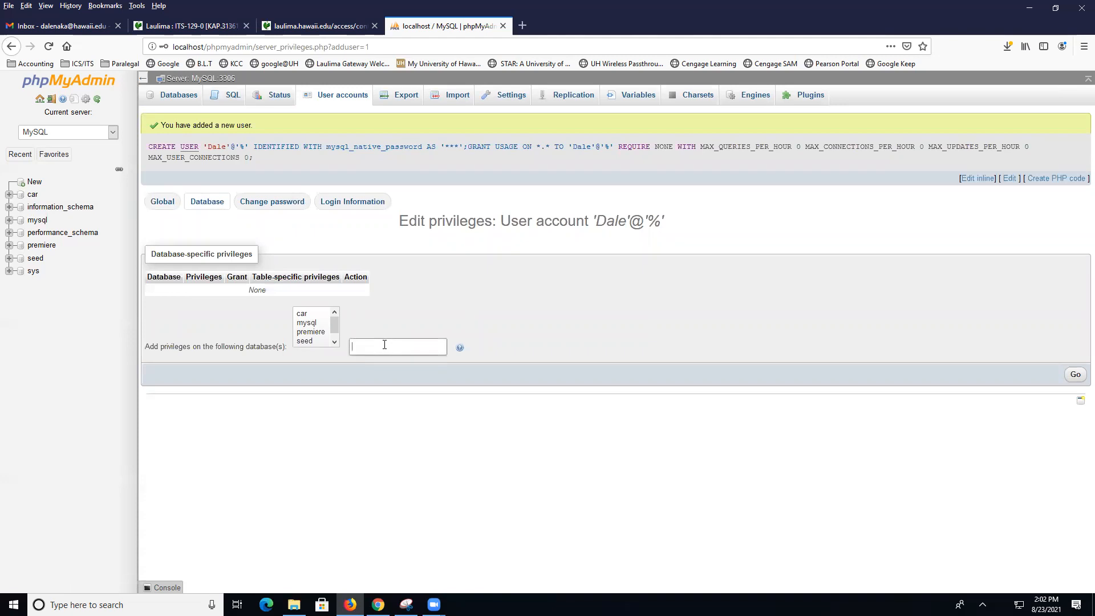
pyautogui.write('car')
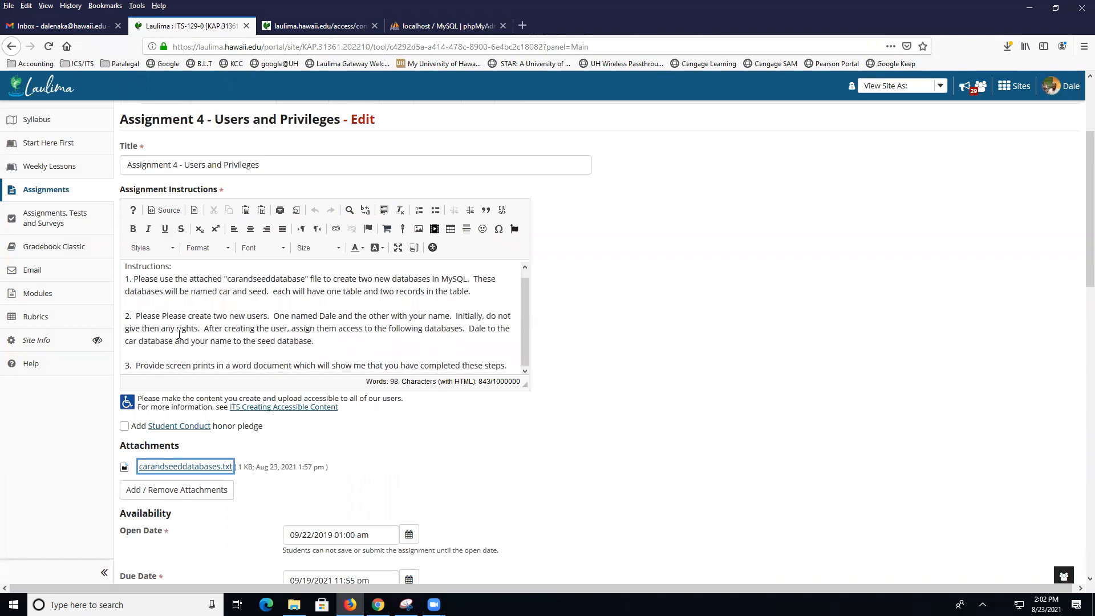
pyautogui.click(445, 26)
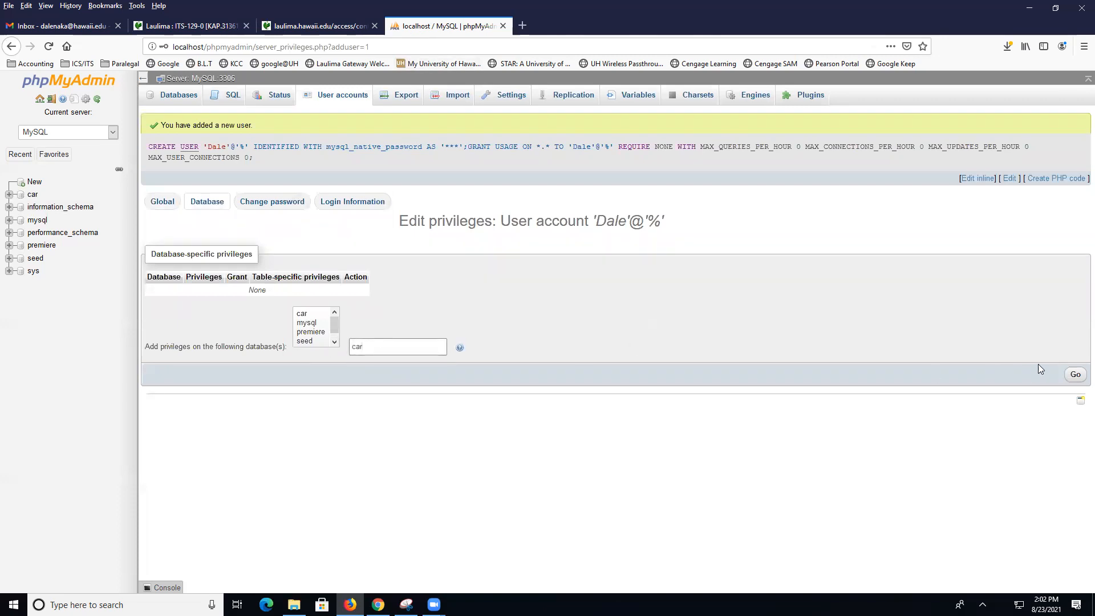
# Grant Dale all Data and Structure privileges on car, leaving Administration unchecked, and save
pyautogui.click(1074, 375)
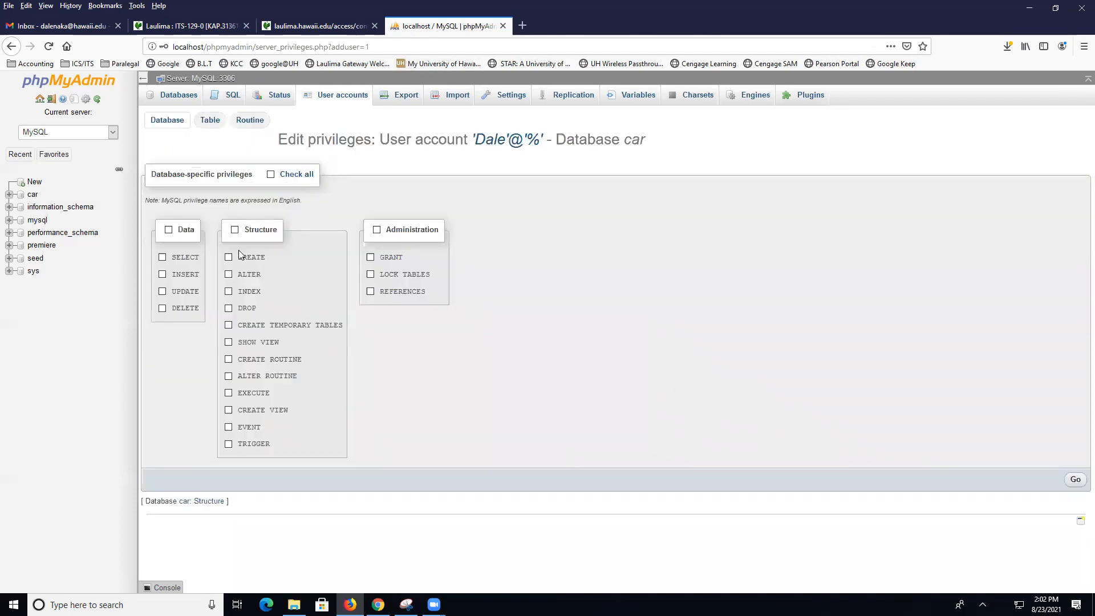
pyautogui.click(168, 229)
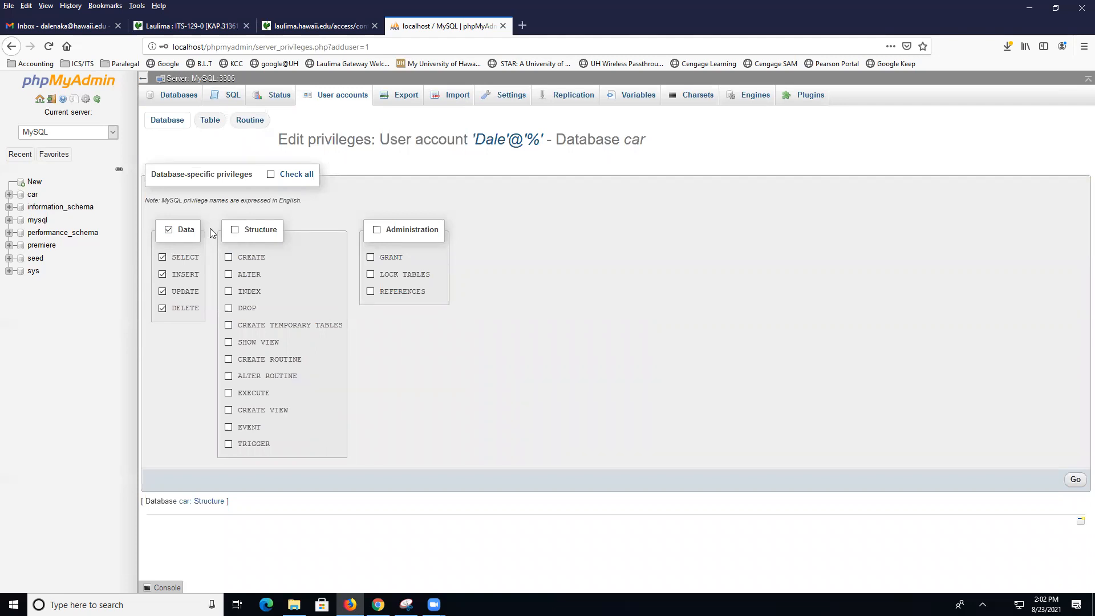
pyautogui.click(234, 229)
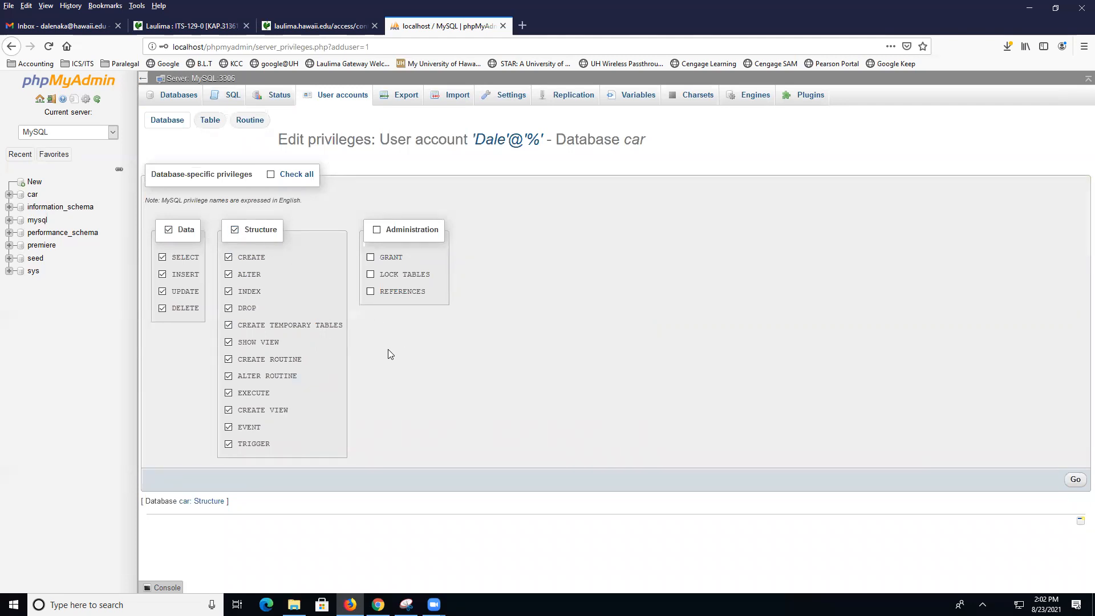
pyautogui.moveTo(748, 352)
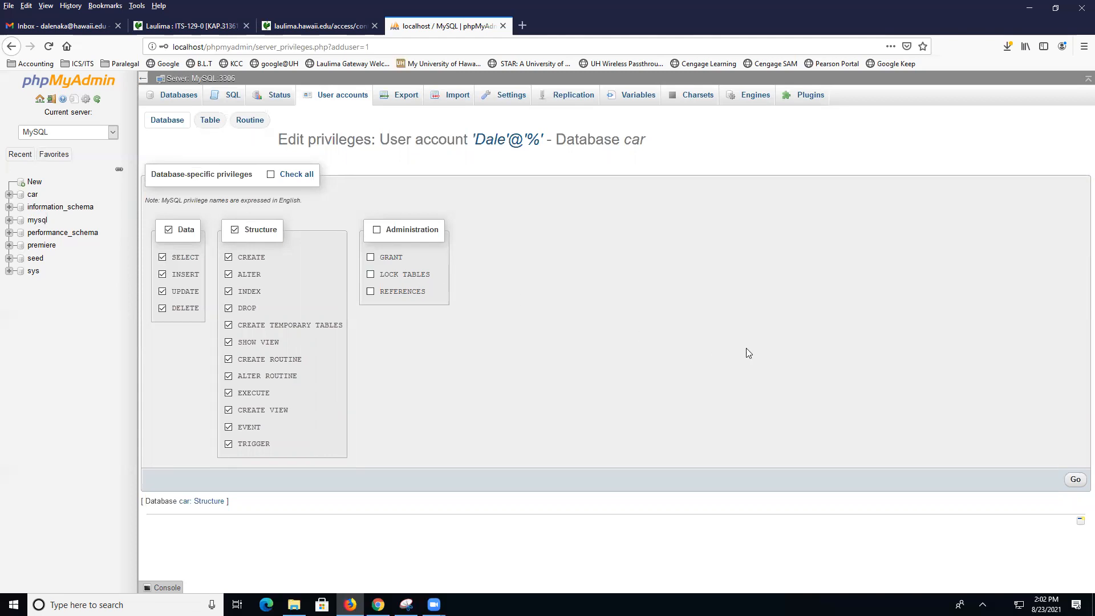
pyautogui.click(1075, 479)
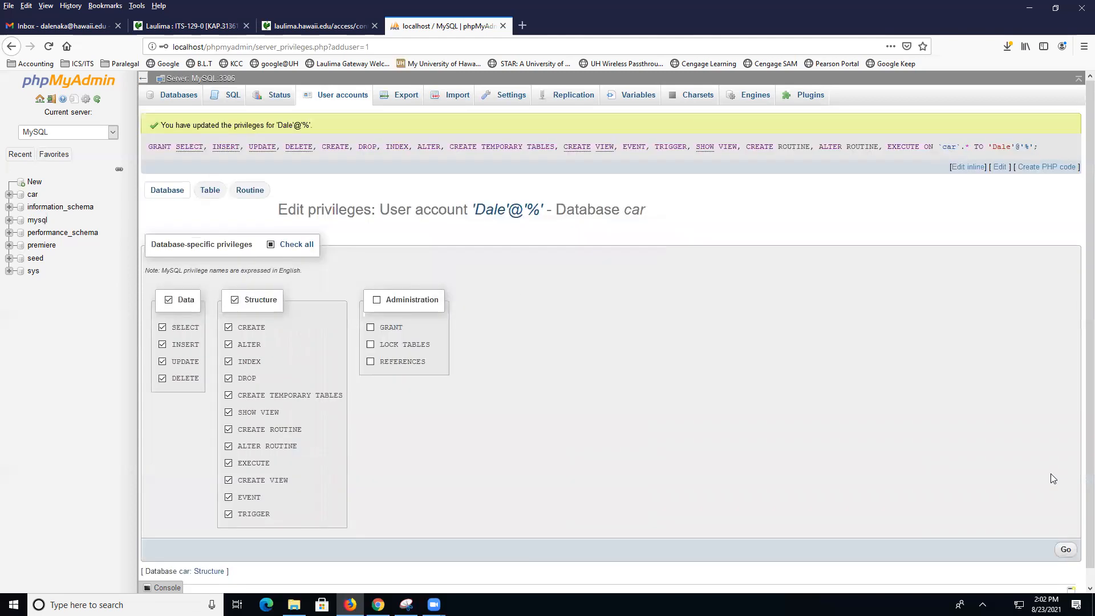
pyautogui.moveTo(697, 398)
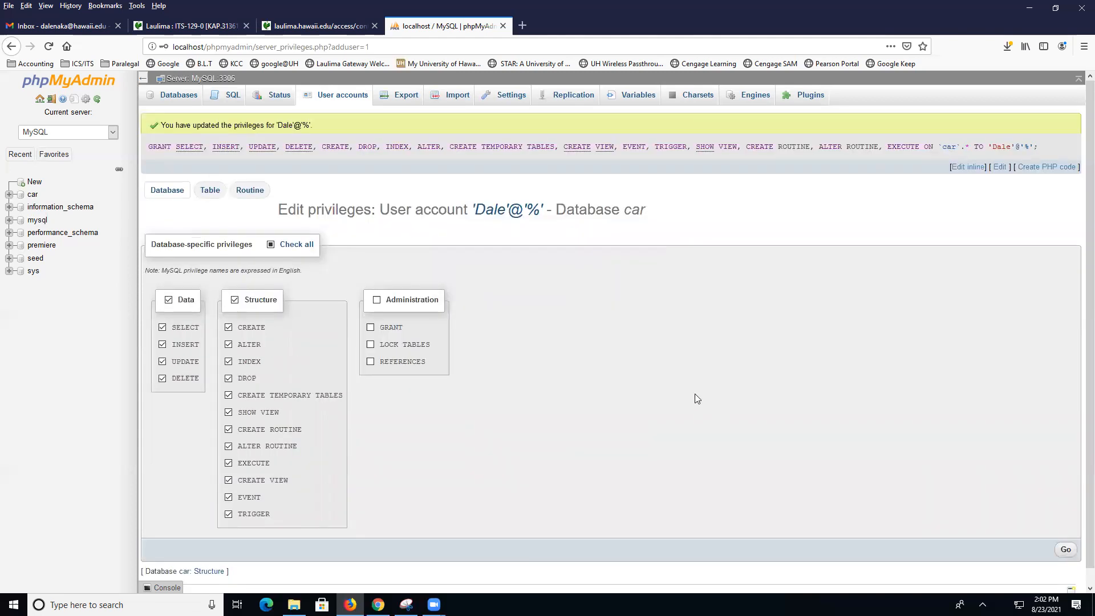
pyautogui.moveTo(87, 89)
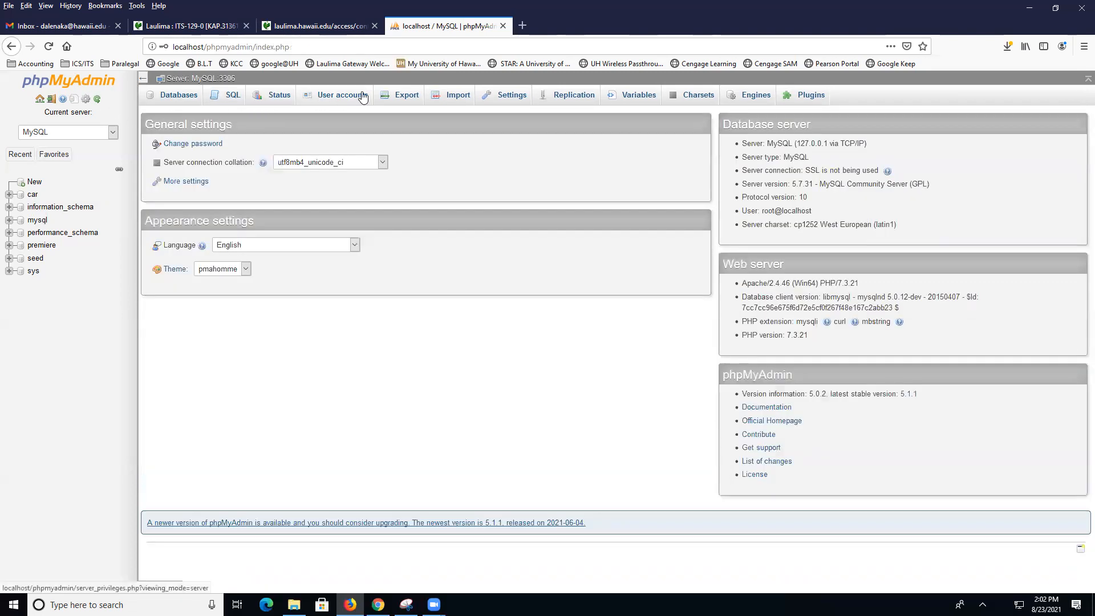
# Add user account Rihanna for any host (%) with a password, no global privileges
pyautogui.click(341, 95)
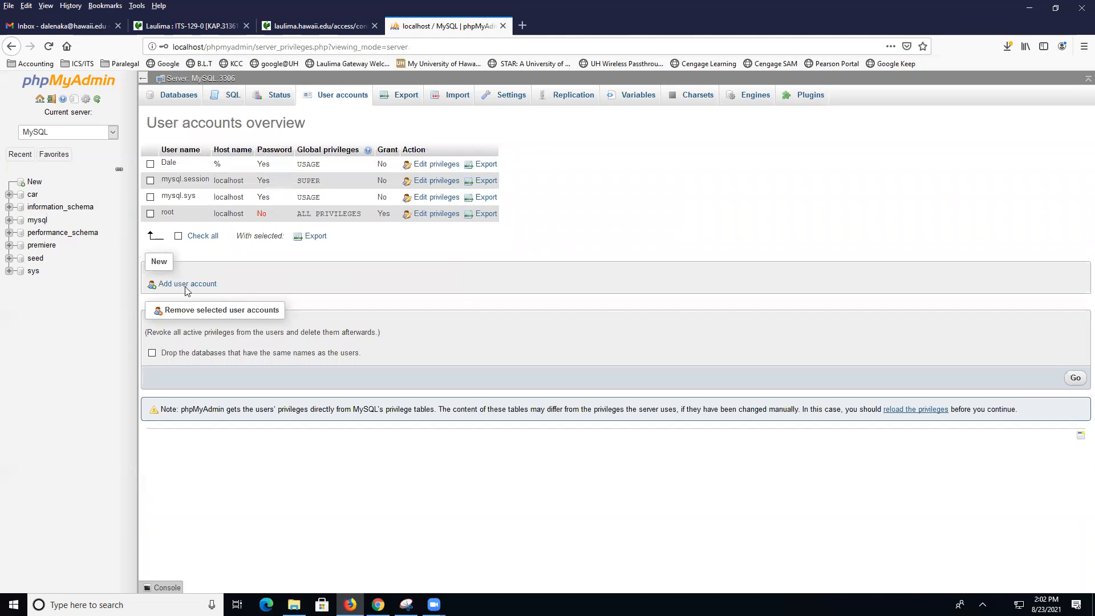
pyautogui.click(186, 284)
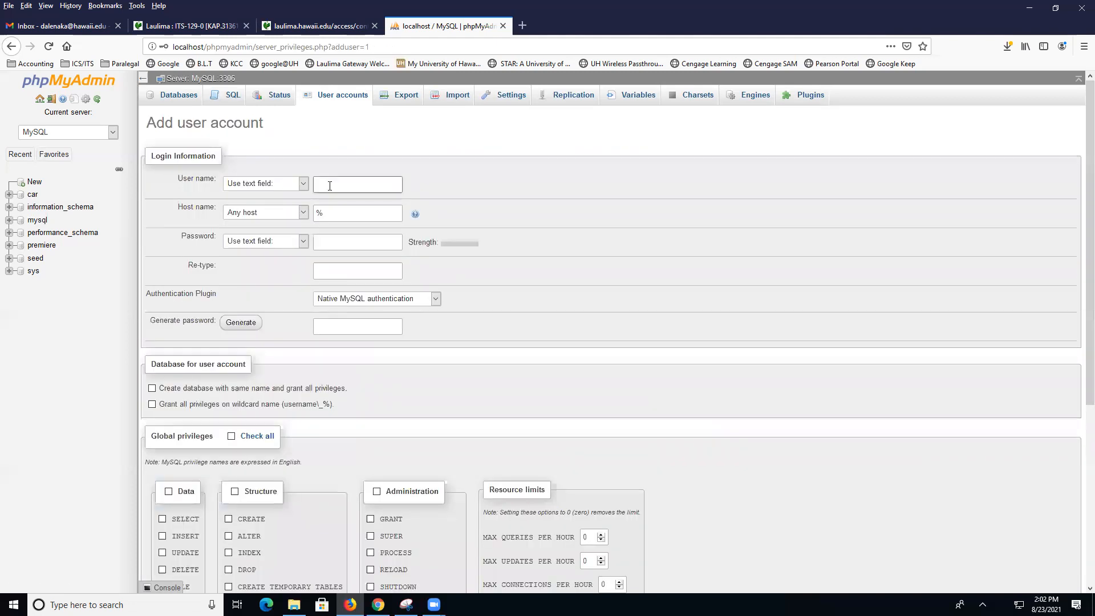
pyautogui.write('Rihanna')
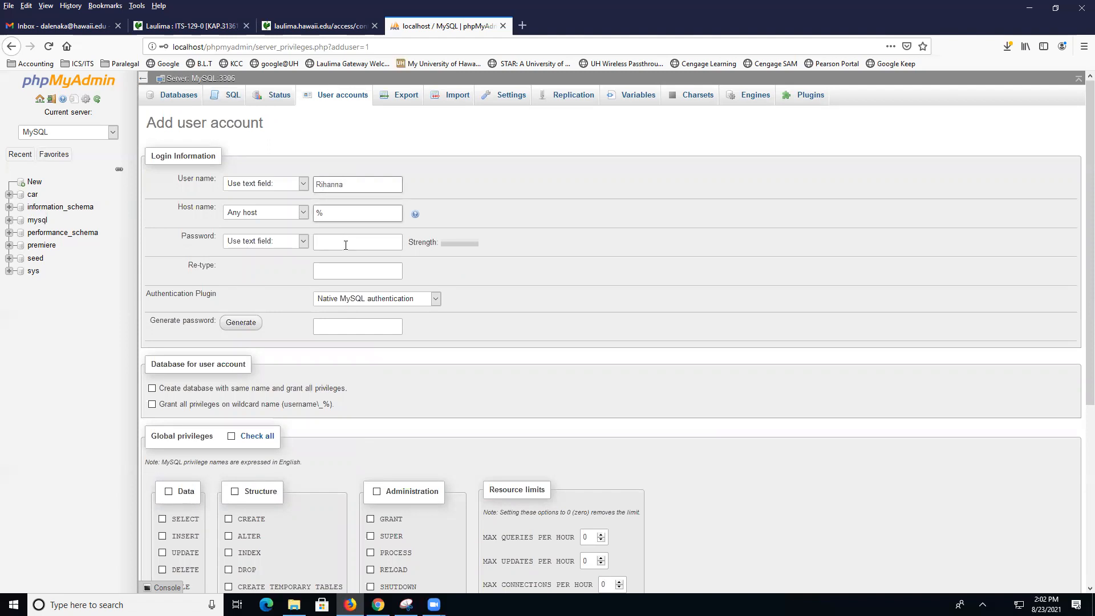
pyautogui.write('••••')
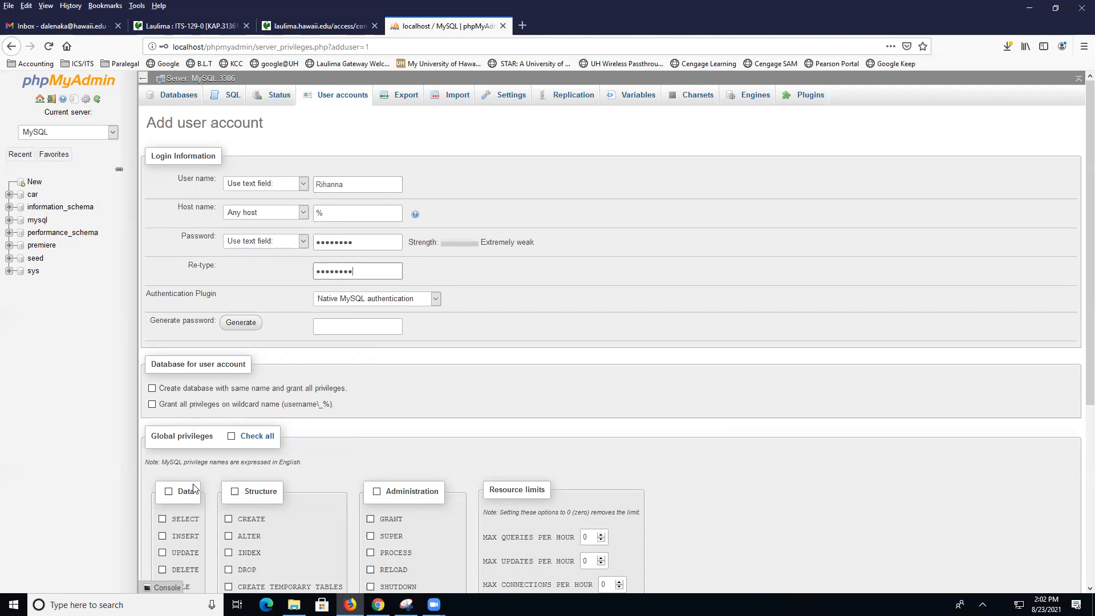
pyautogui.scroll(-3)
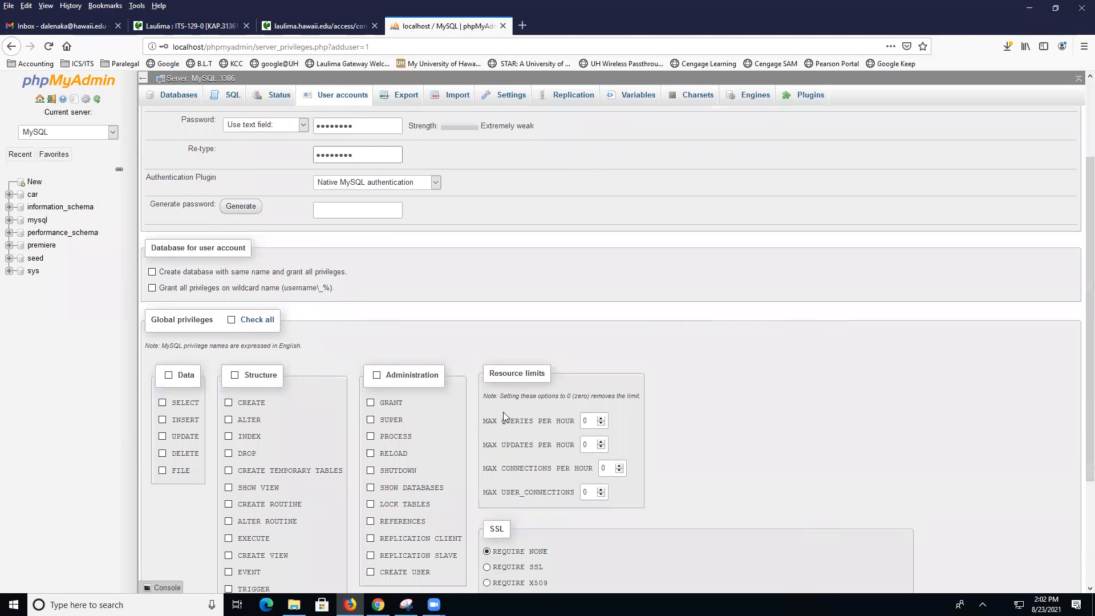
pyautogui.scroll(-3)
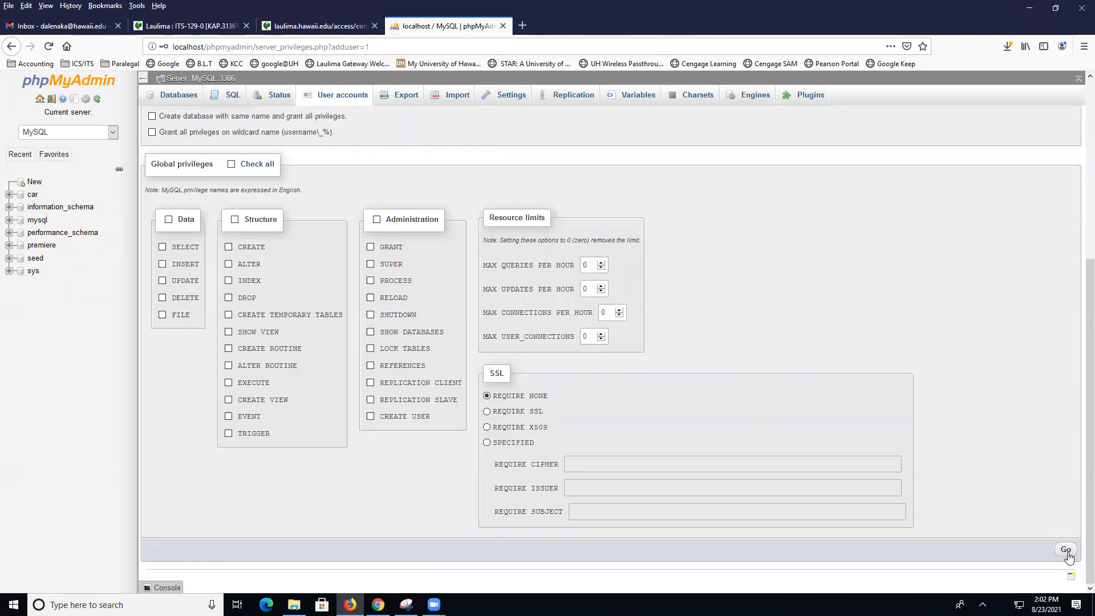
pyautogui.click(1063, 551)
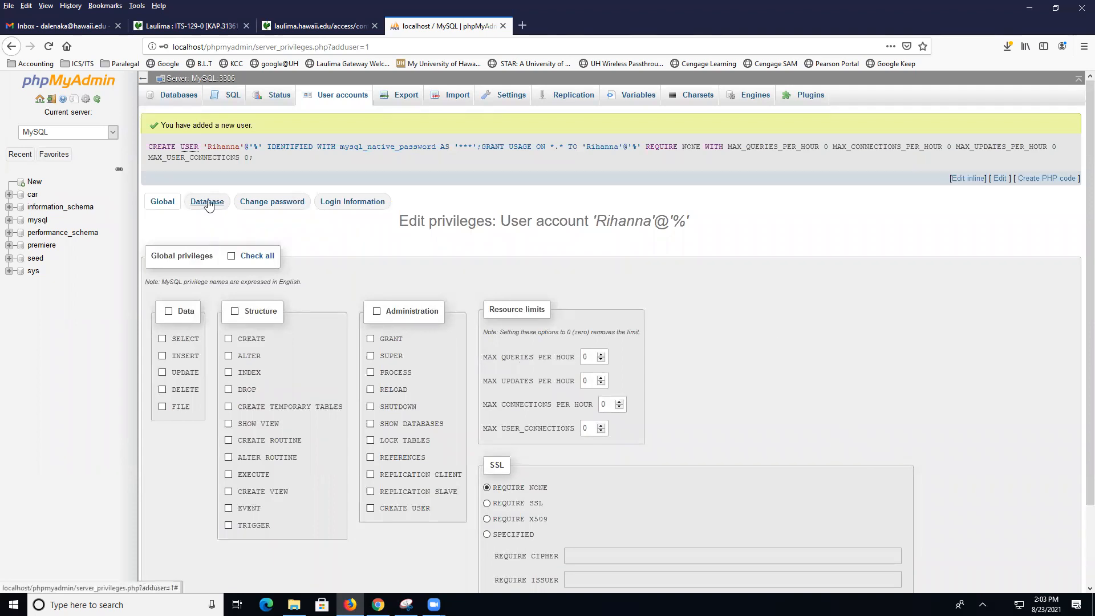
# Grant Rihanna all Data and Structure privileges on the seed database and save
pyautogui.click(206, 200)
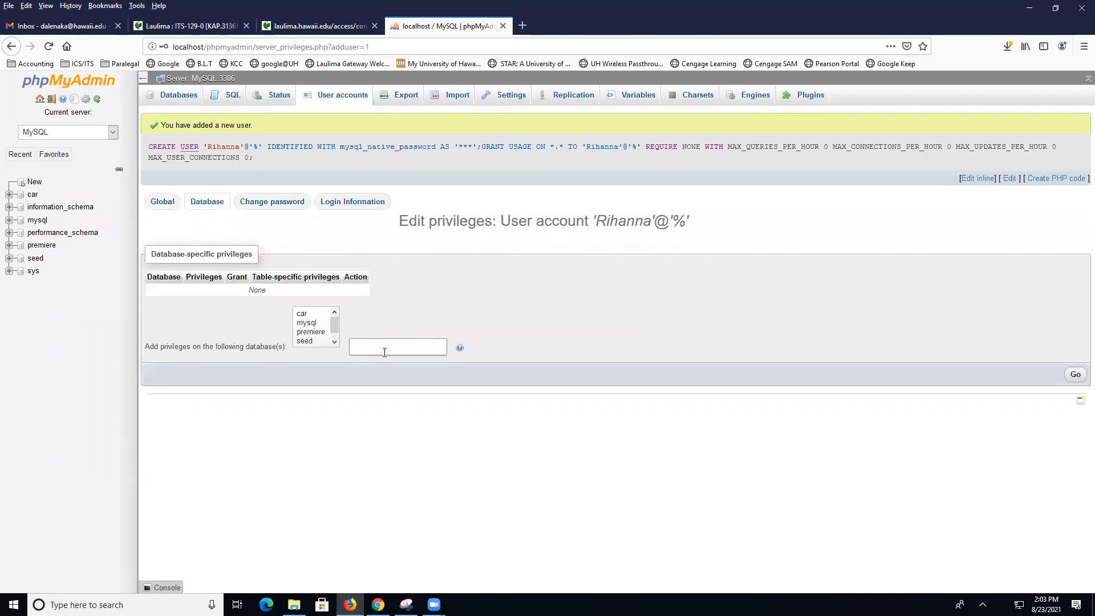
pyautogui.write('seed')
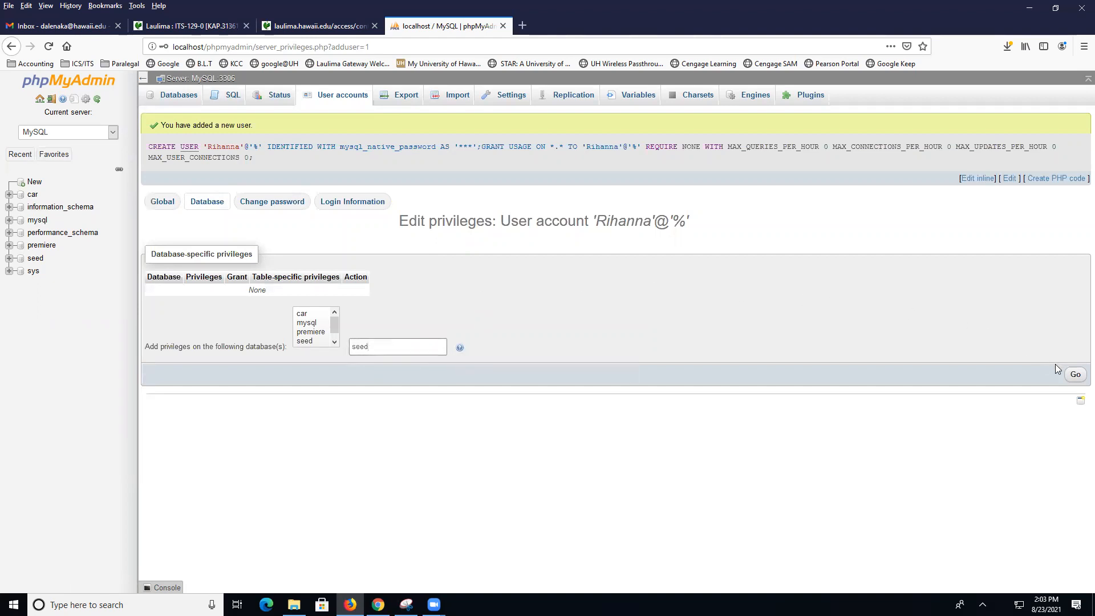
pyautogui.click(1075, 374)
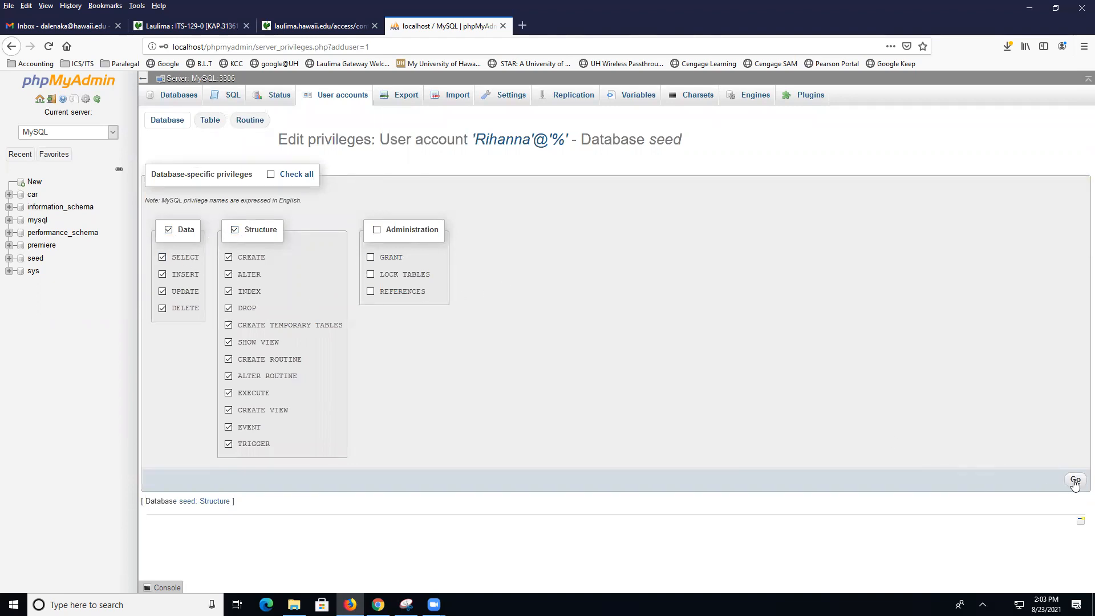
pyautogui.click(1076, 480)
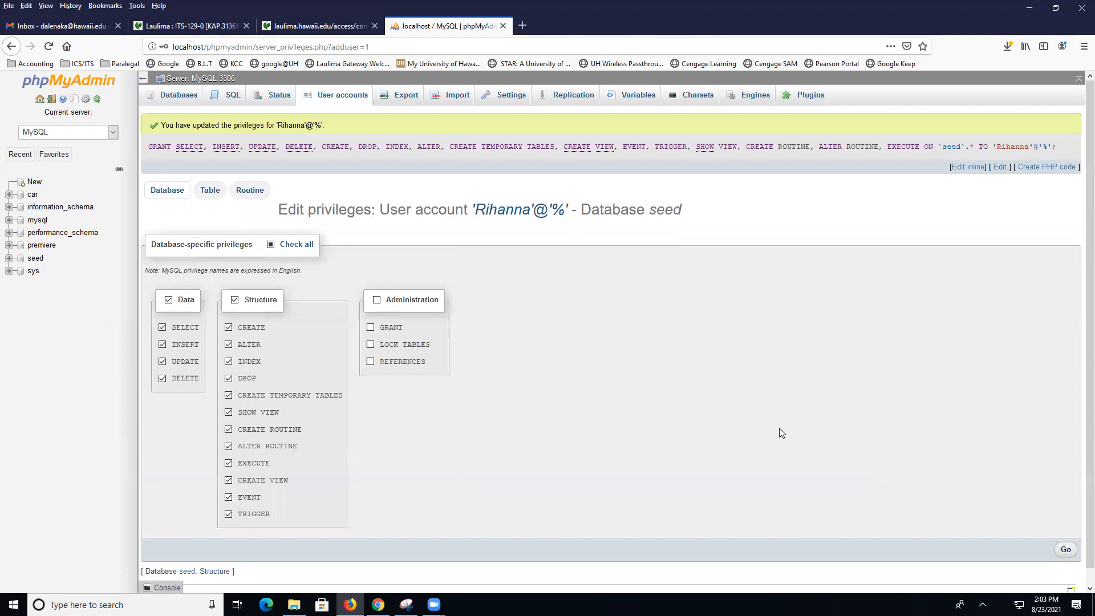
pyautogui.moveTo(79, 319)
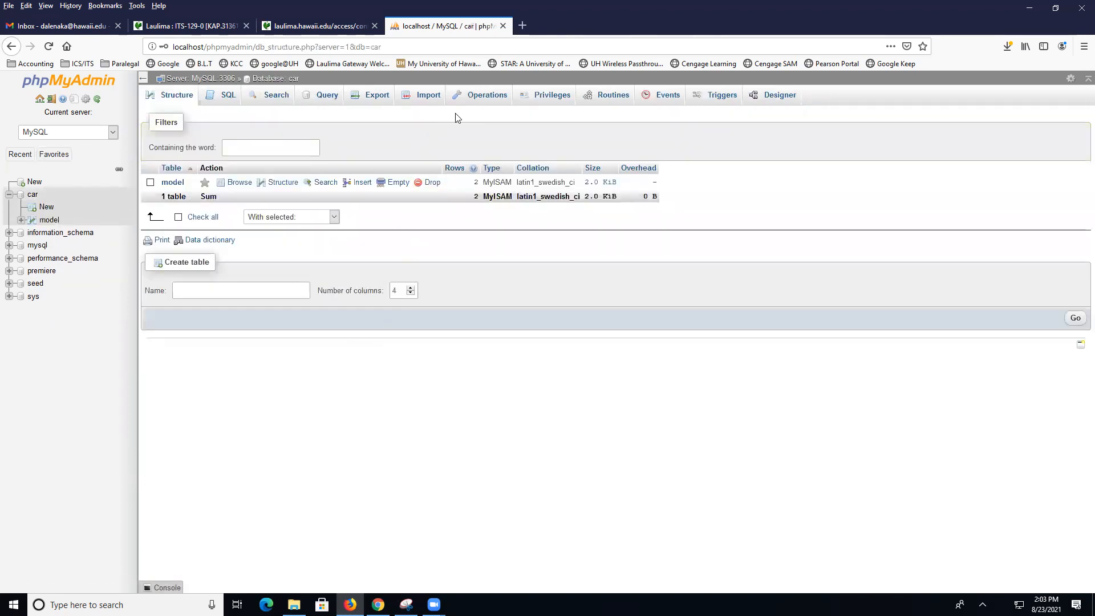
# Check car's Privileges list, then seed's, which shows Rihanna and root with access
pyautogui.click(552, 95)
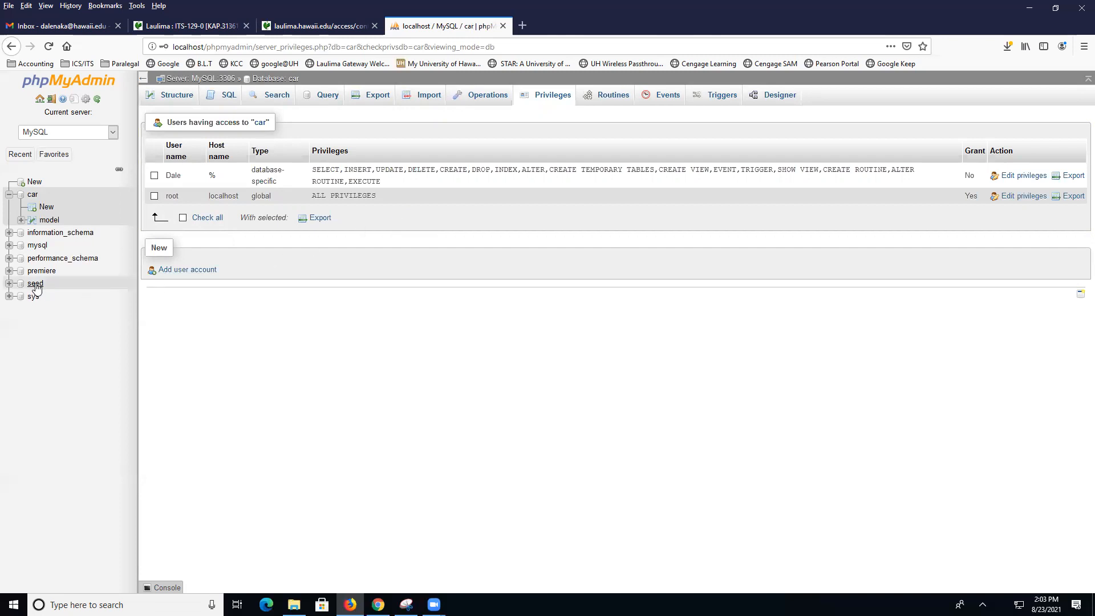
pyautogui.click(34, 284)
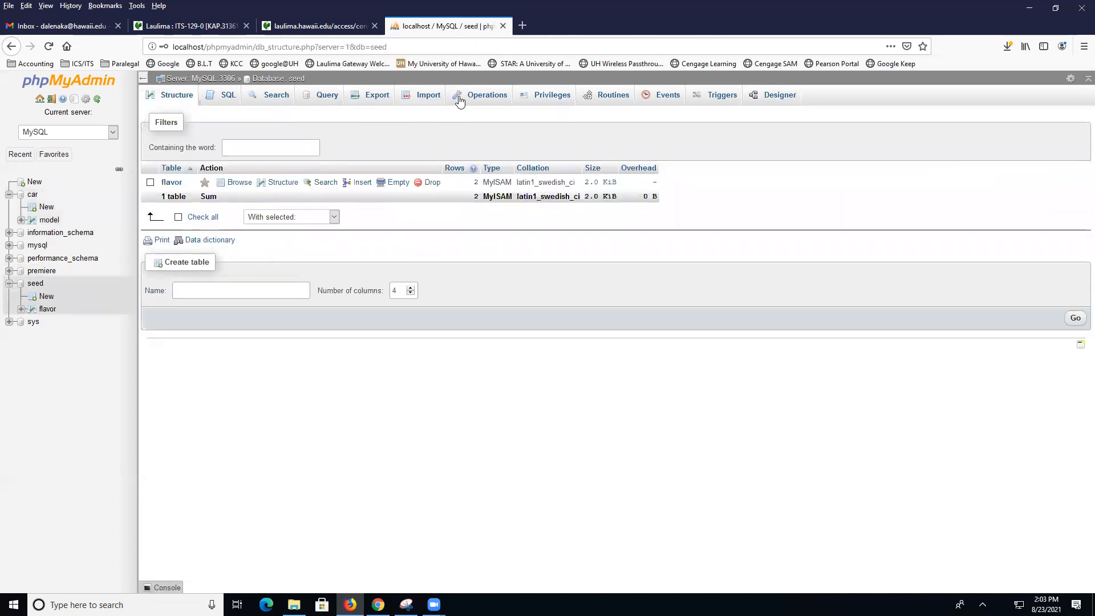
pyautogui.click(551, 94)
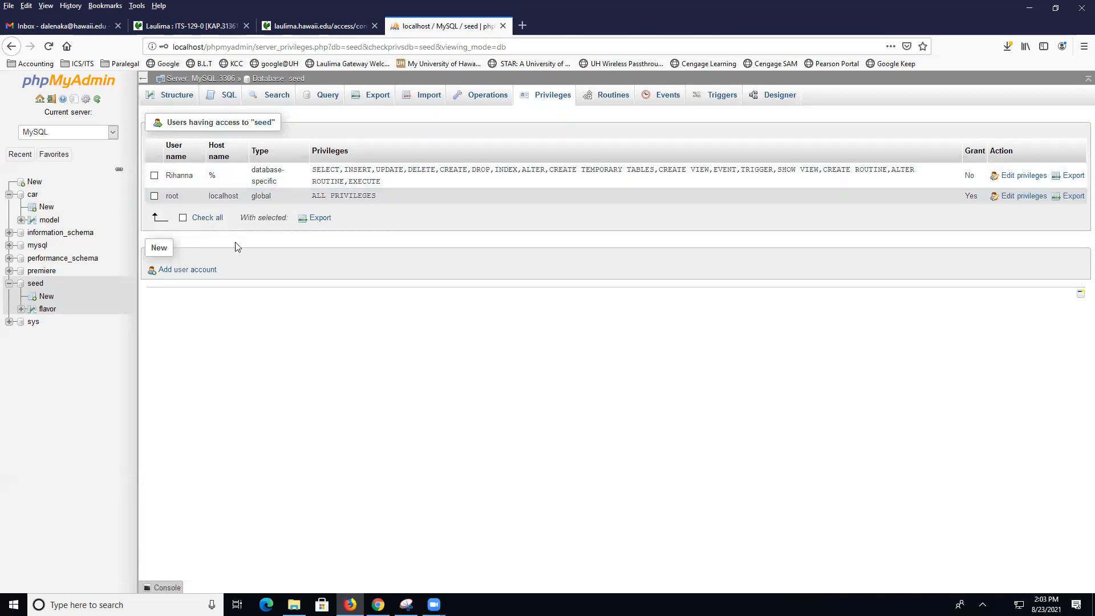
pyautogui.moveTo(51, 99)
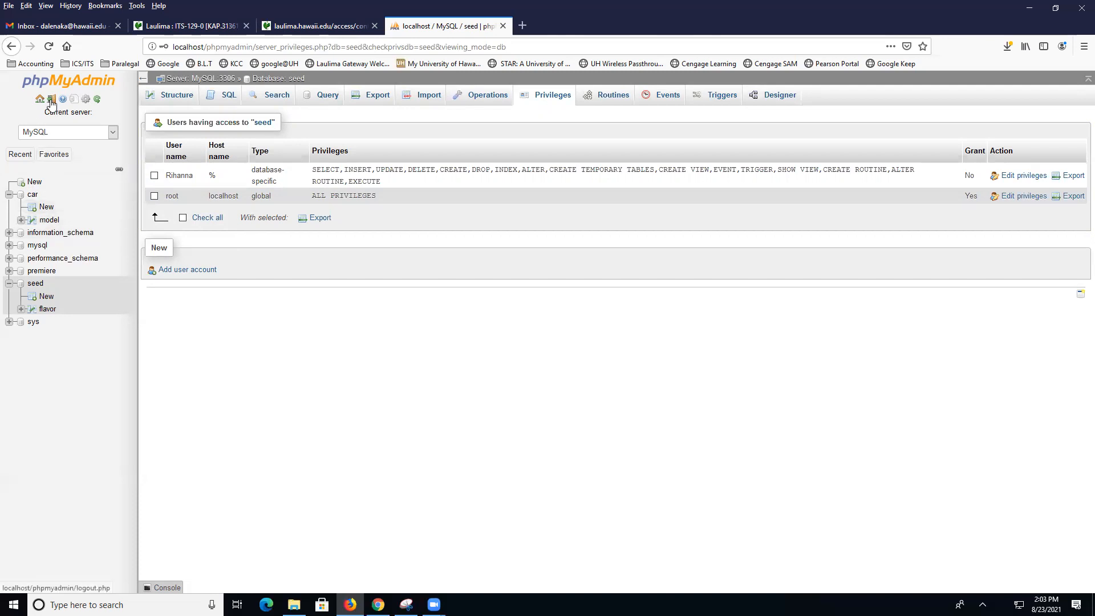
# Log out of root and sign in as Dale, seeing only car and information_schema
pyautogui.click(51, 98)
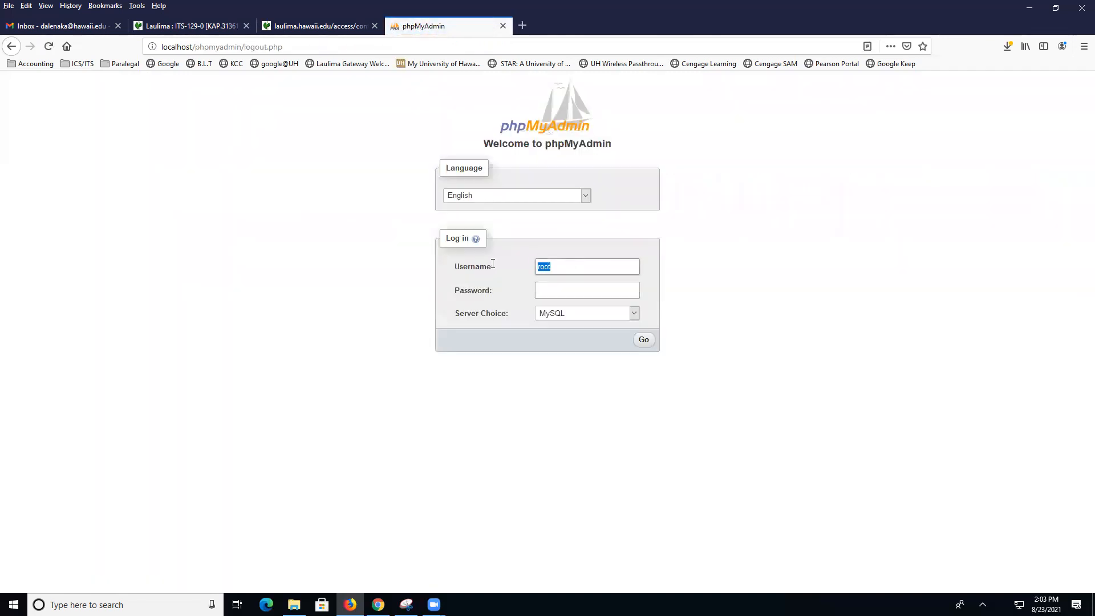
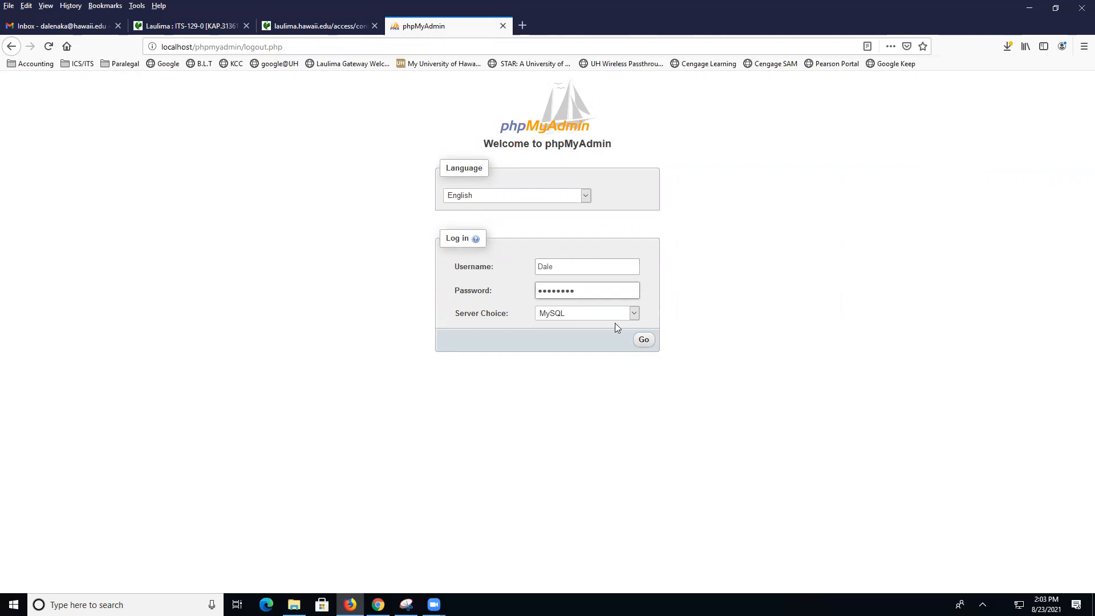
pyautogui.click(642, 340)
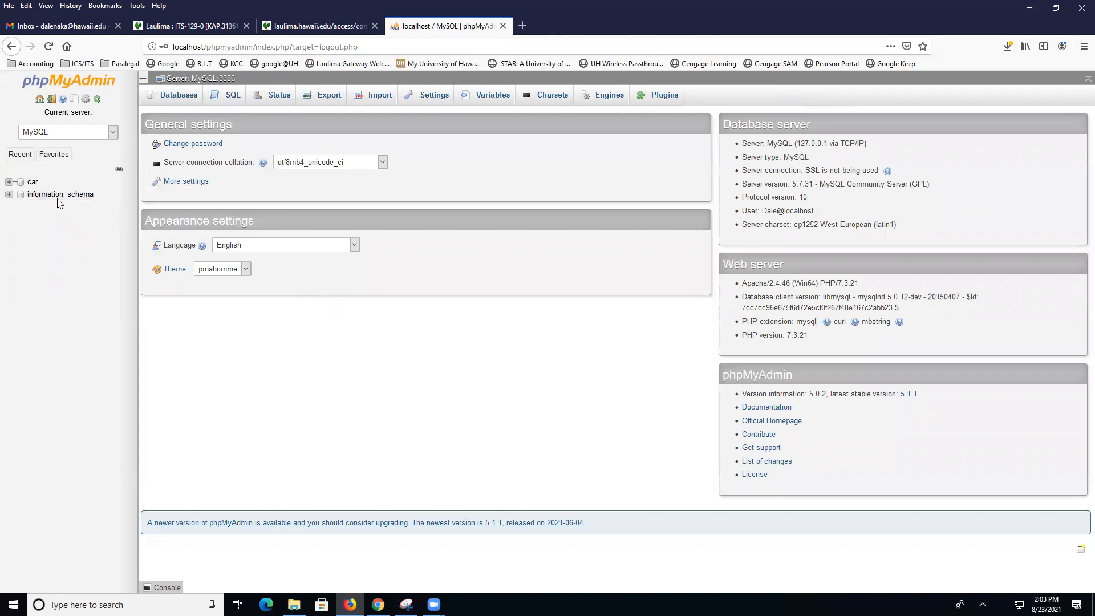
pyautogui.moveTo(109, 210)
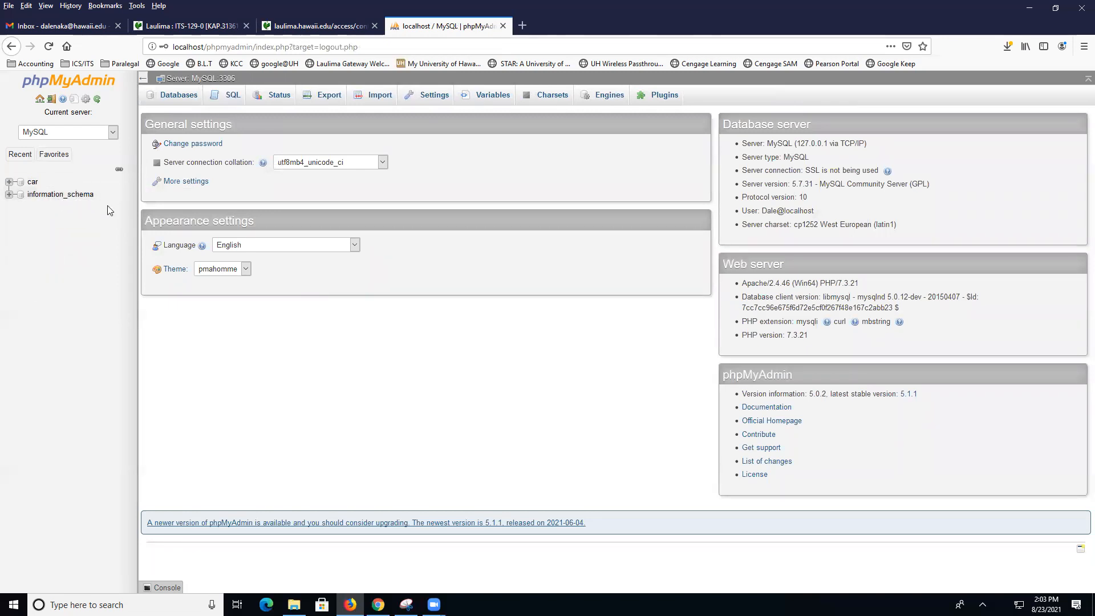
pyautogui.moveTo(76, 212)
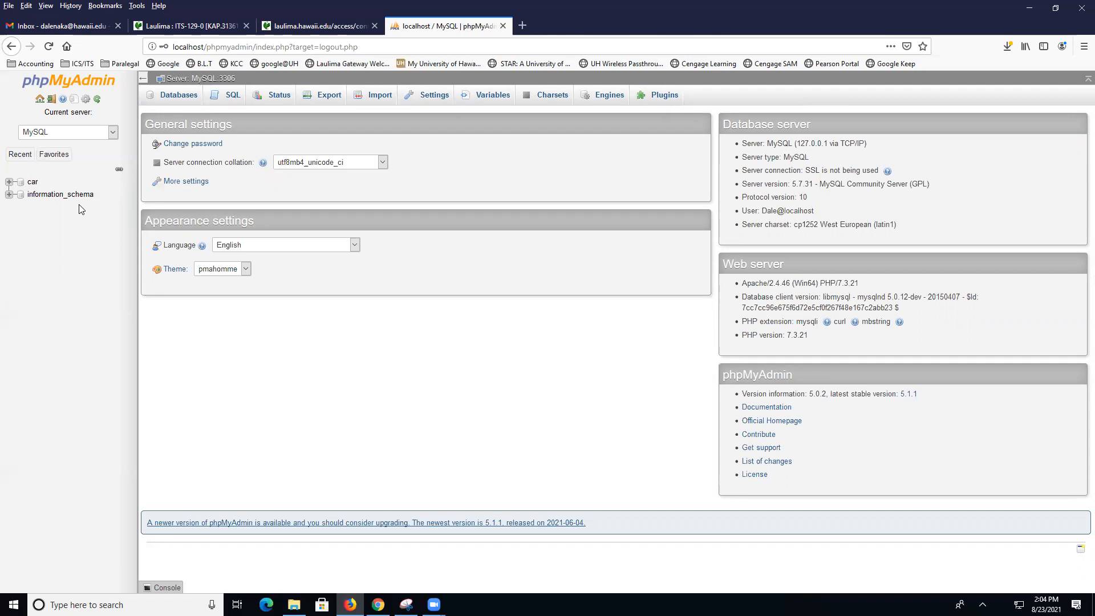
pyautogui.moveTo(57, 226)
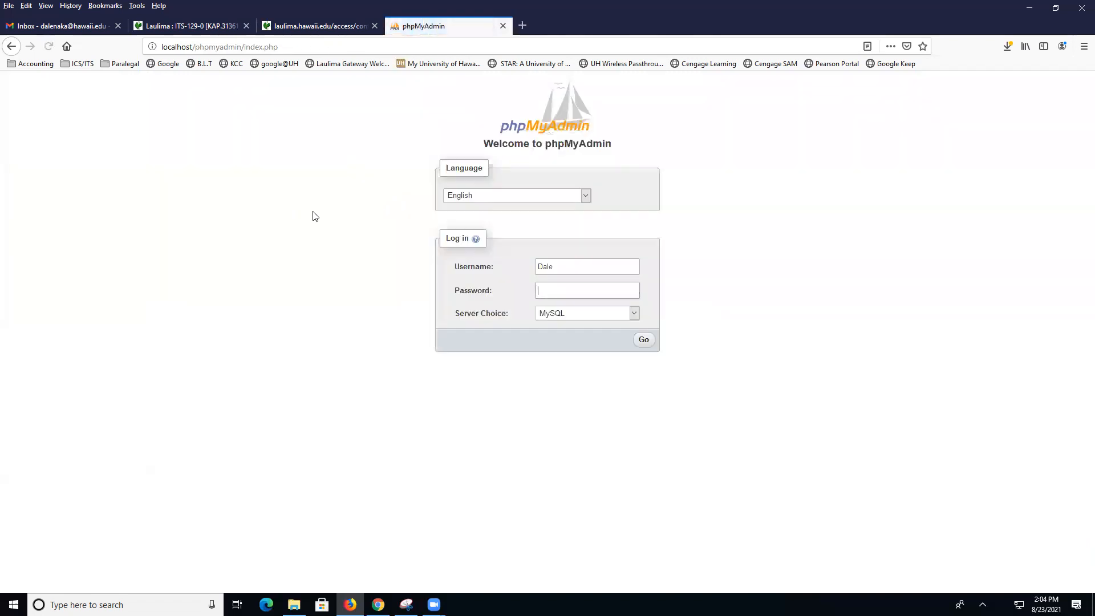
# Sign in as Rihanna, whose list shows only information_schema and seed
pyautogui.write('Rihanna')
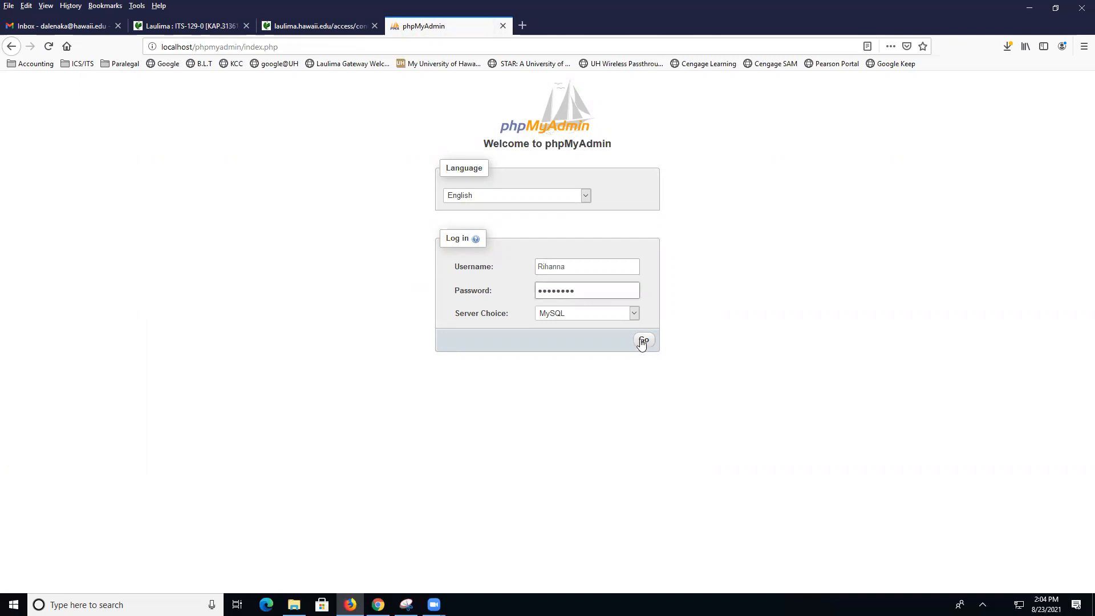
pyautogui.click(642, 341)
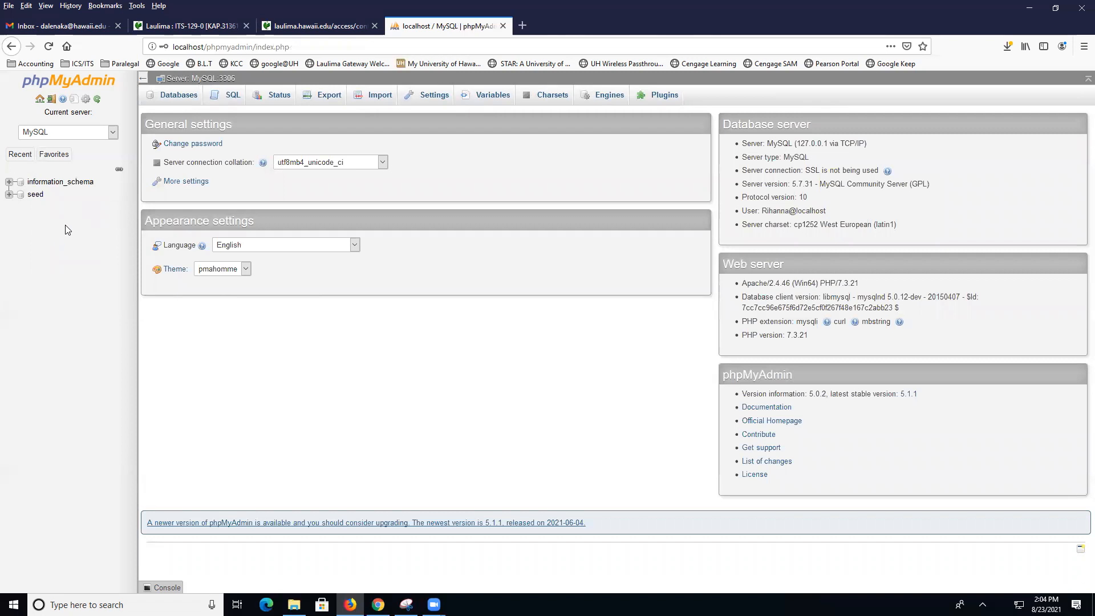
pyautogui.moveTo(60, 218)
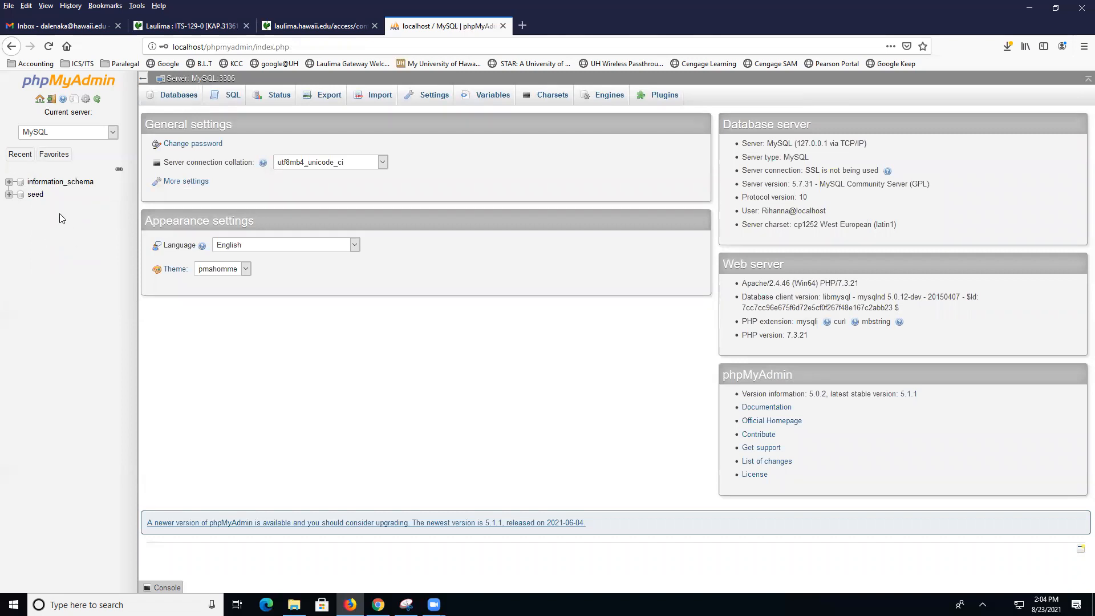
pyautogui.moveTo(89, 236)
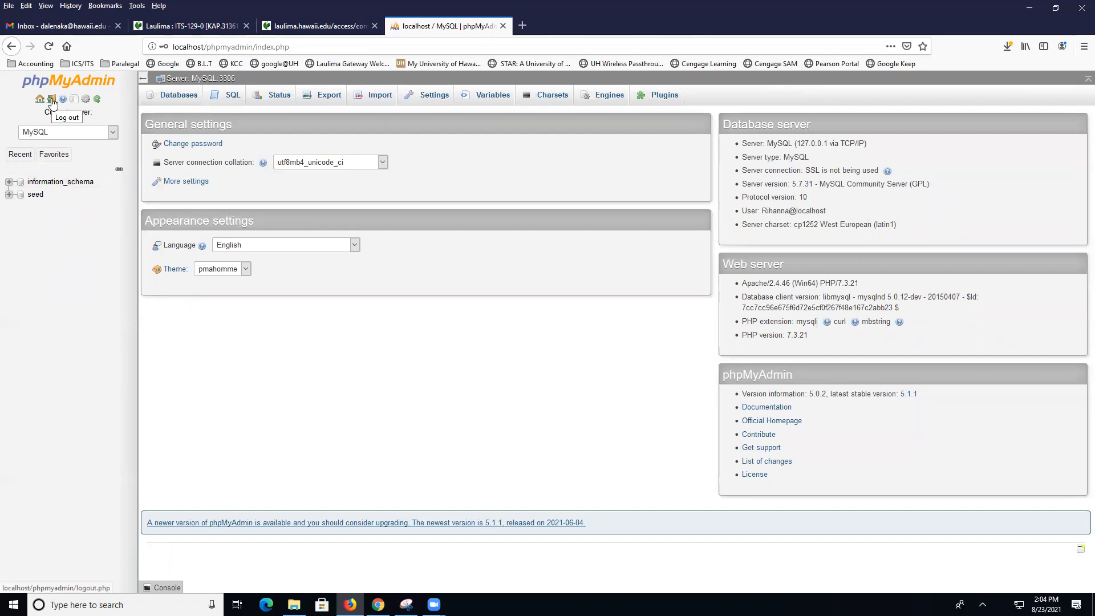
# Log out of Rihanna's session and sign back in as root with all databases listed
pyautogui.click(51, 98)
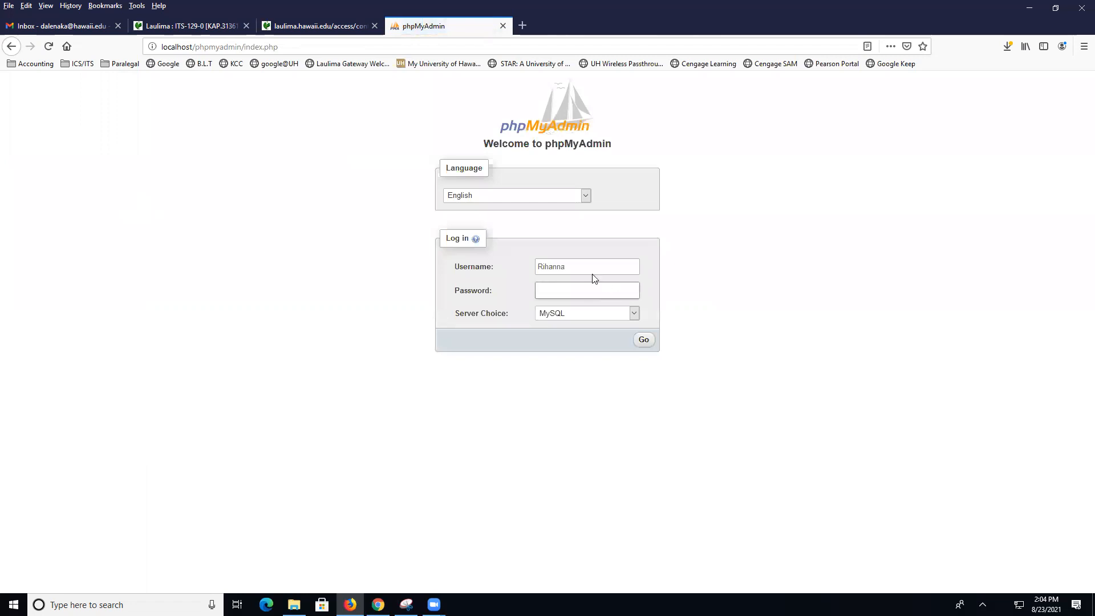
pyautogui.write('root')
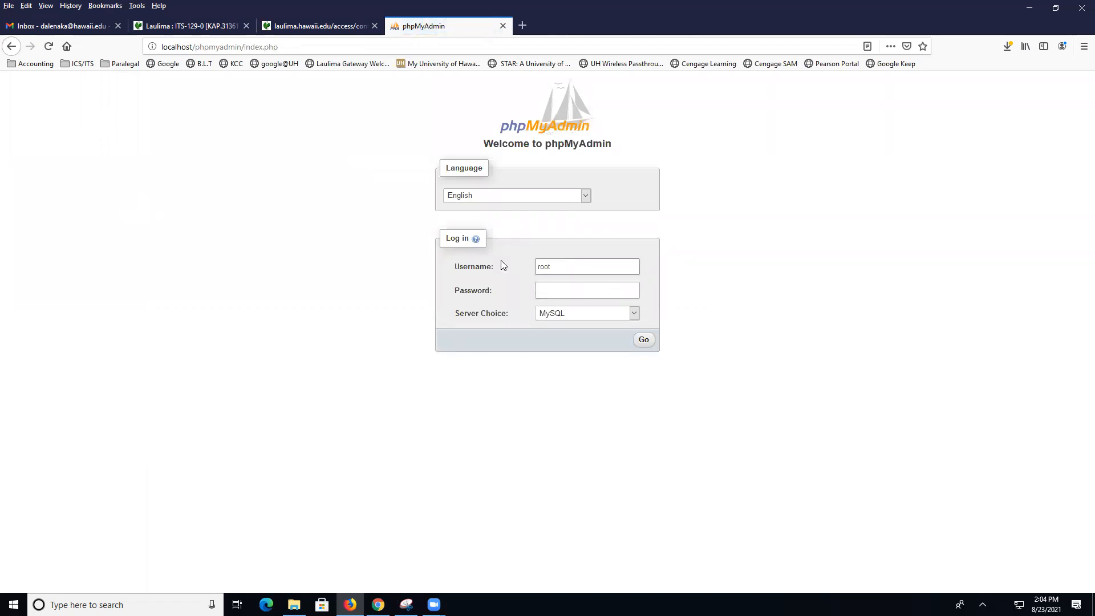
pyautogui.click(643, 340)
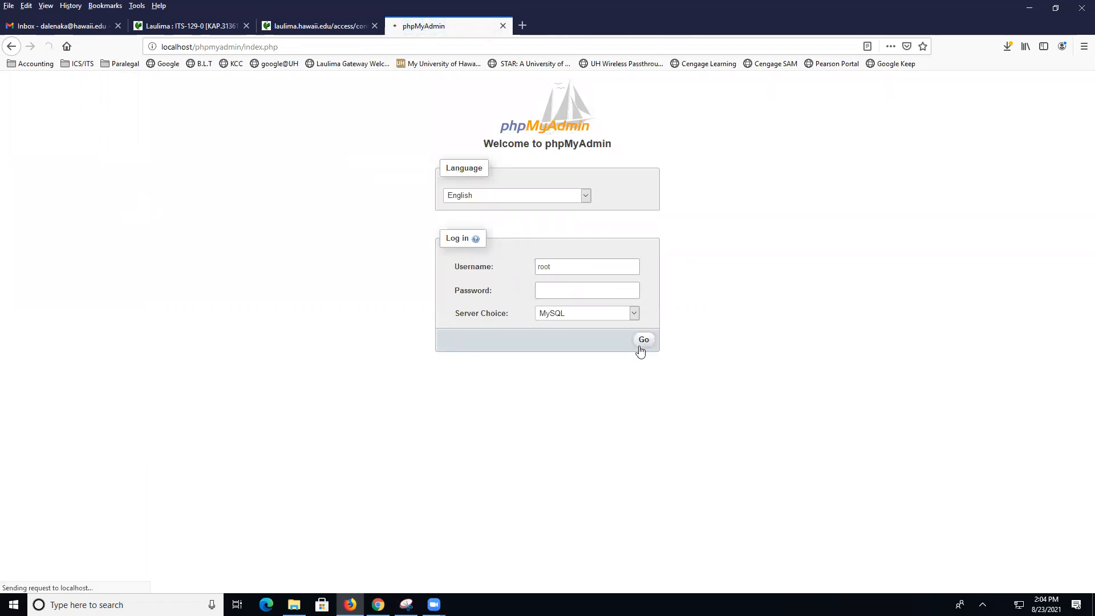
pyautogui.click(642, 340)
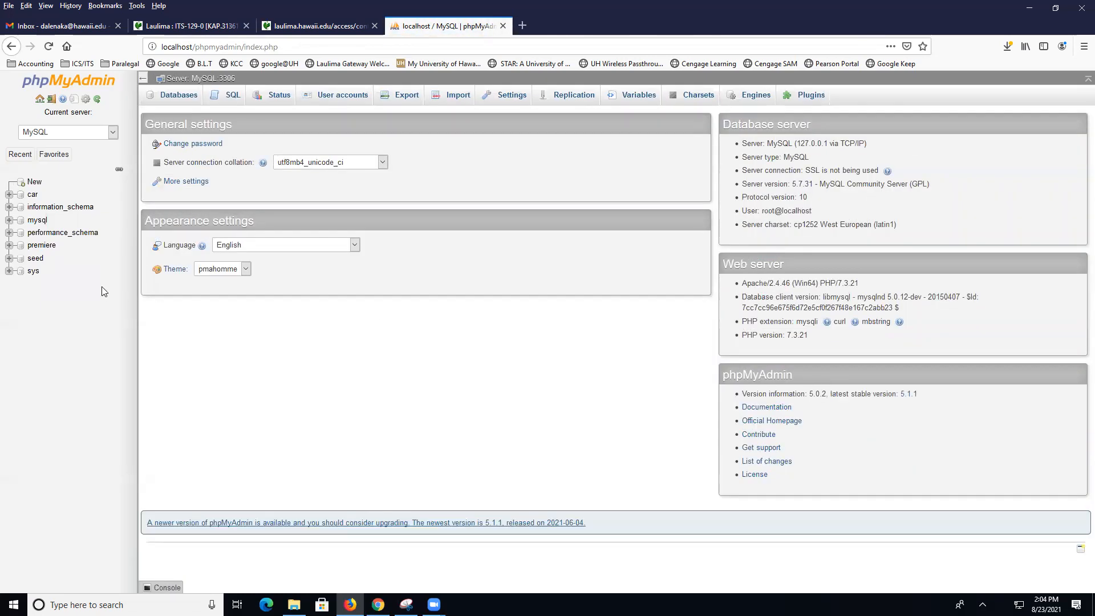
pyautogui.moveTo(185, 194)
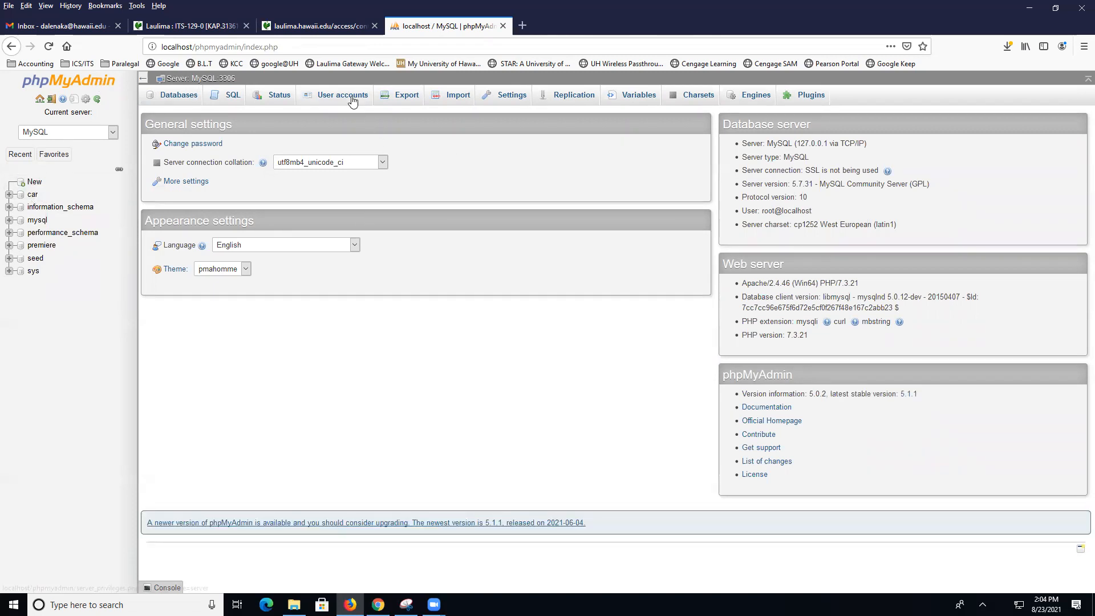
# From User accounts, grant Dale all global Data and Structure privileges and apply
pyautogui.click(341, 95)
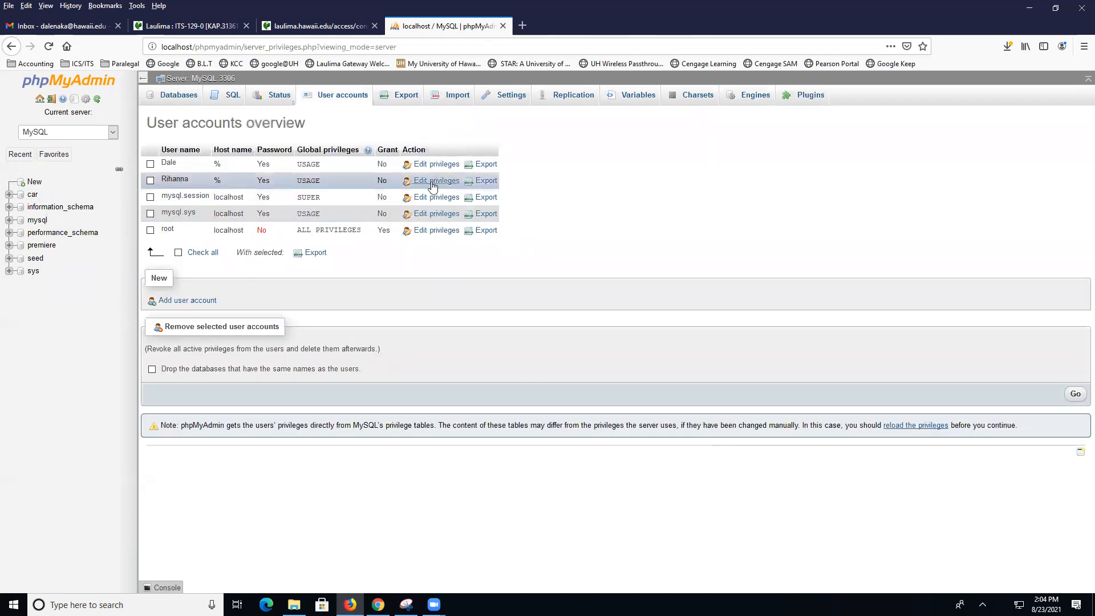
pyautogui.moveTo(437, 164)
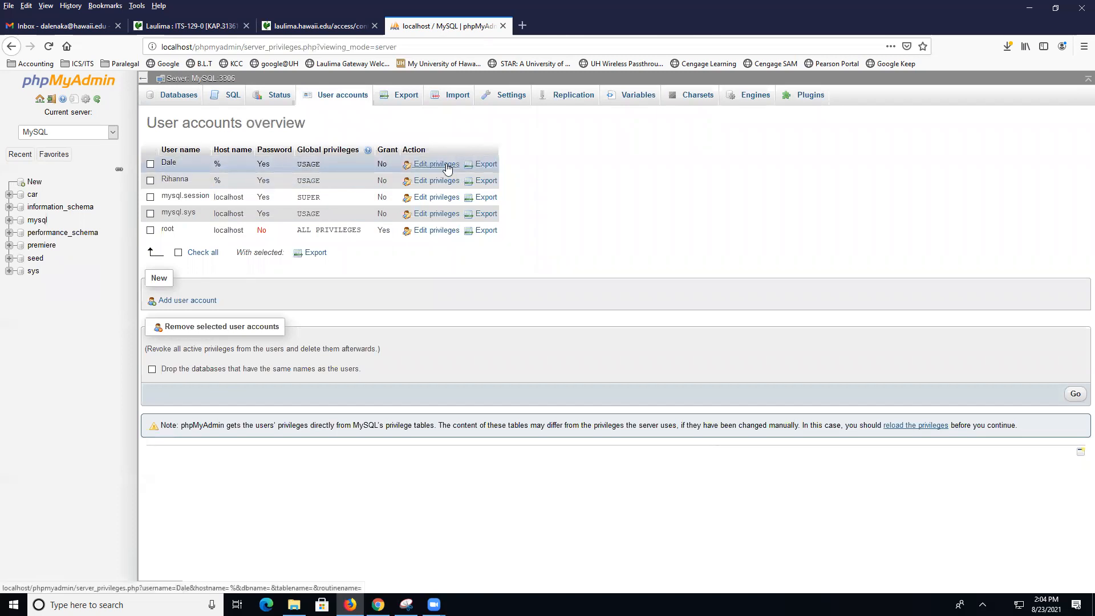
pyautogui.click(436, 163)
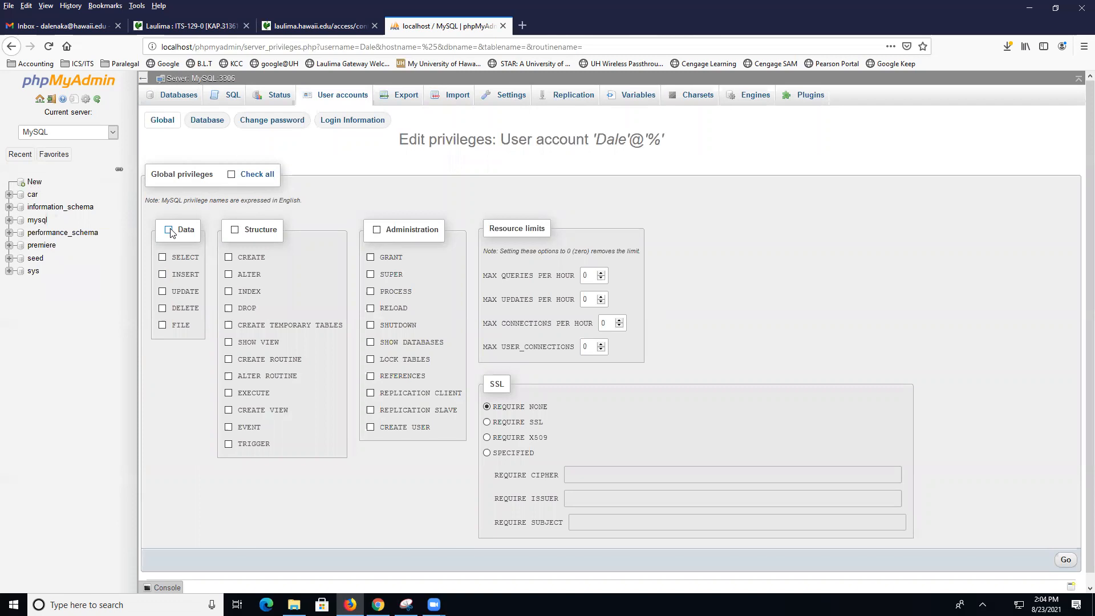
pyautogui.click(164, 229)
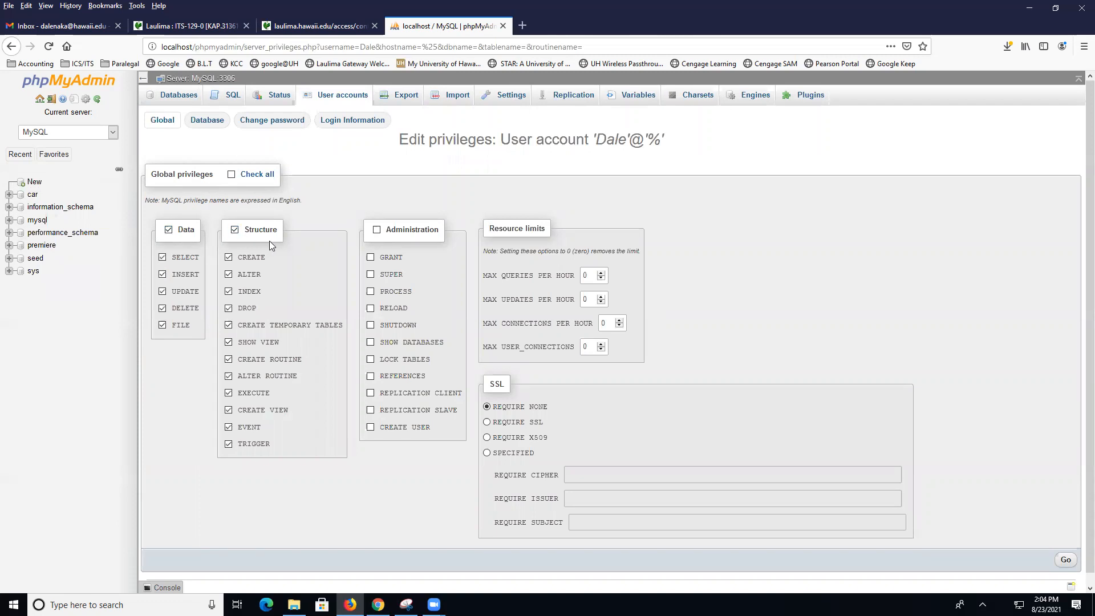
pyautogui.scroll(-3)
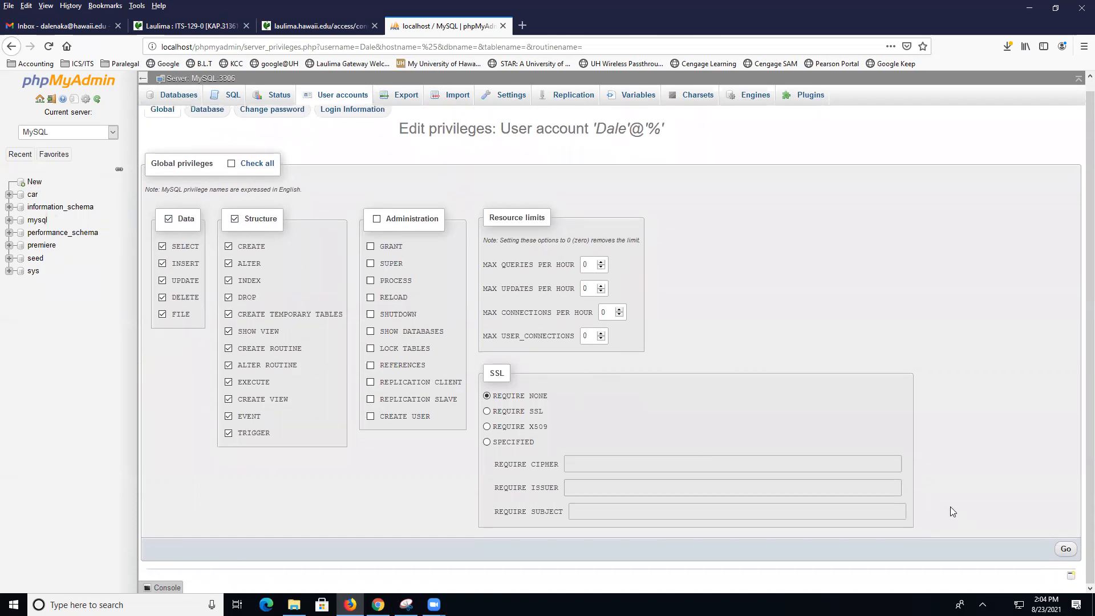
pyautogui.click(1064, 549)
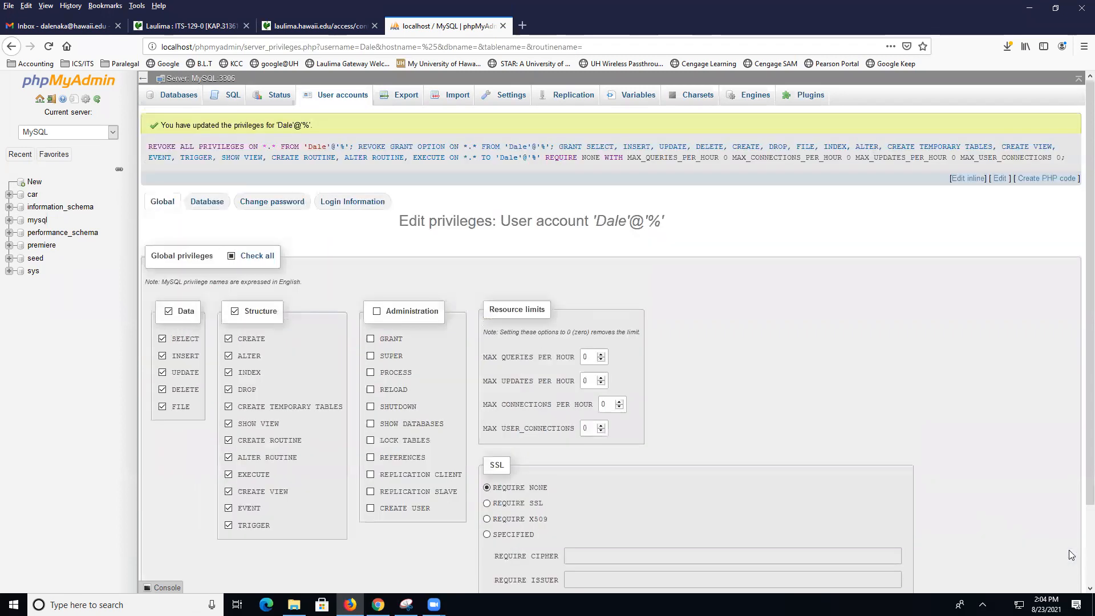
pyautogui.moveTo(123, 273)
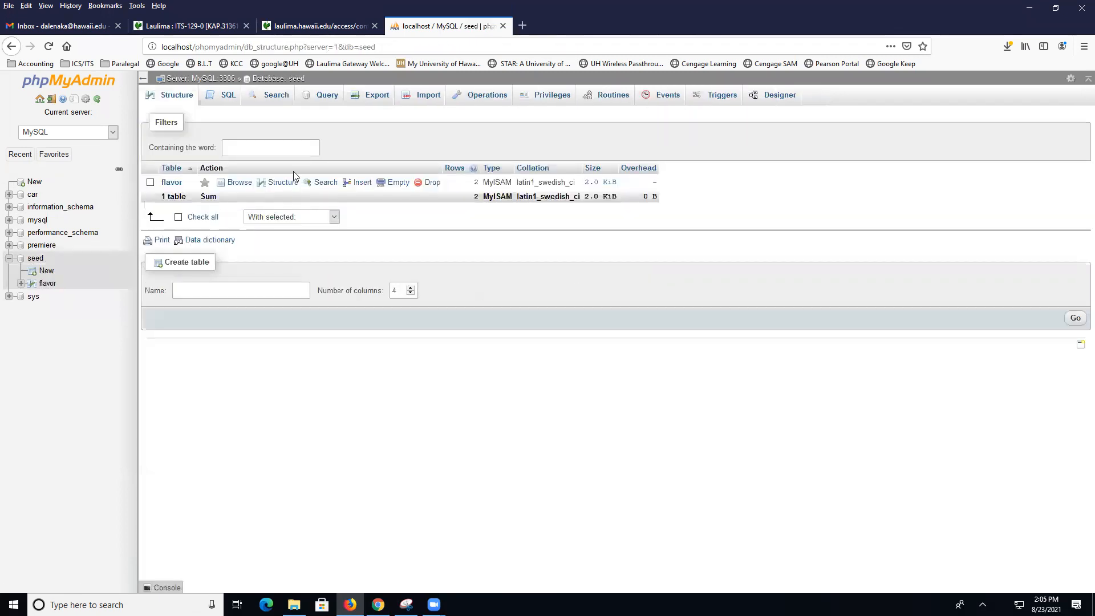
# View the seed database's Privileges list showing Dale, Rihanna and root
pyautogui.click(552, 95)
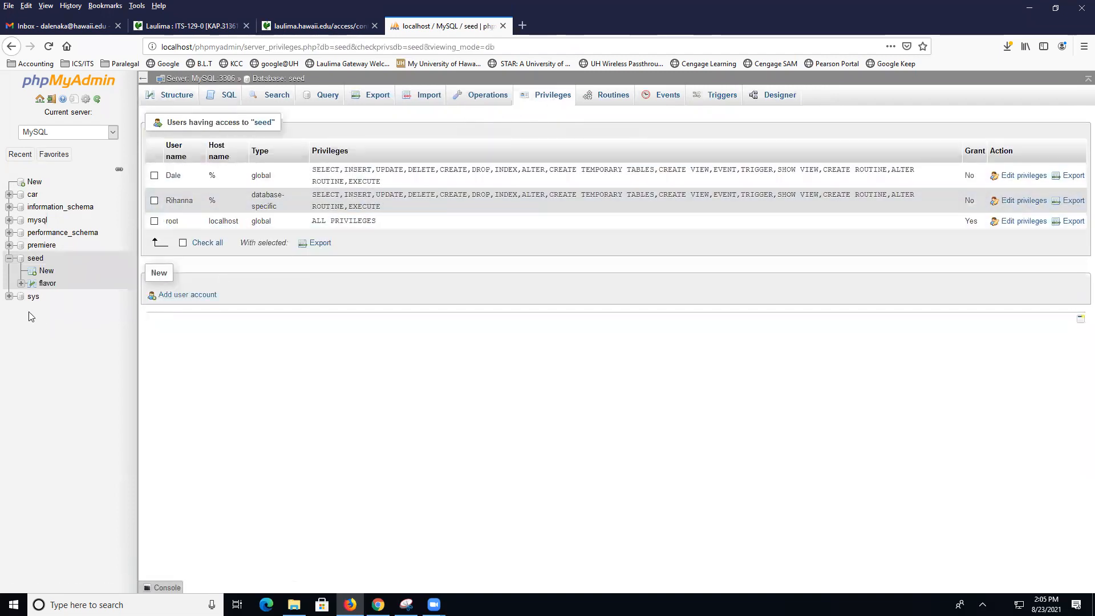
pyautogui.moveTo(59, 207)
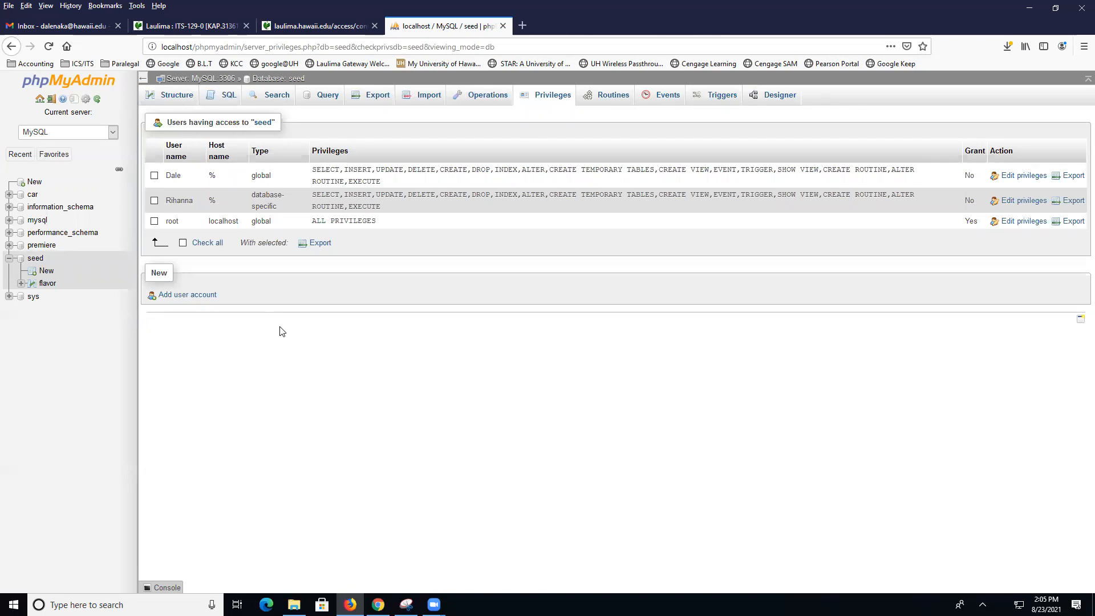
pyautogui.moveTo(401, 304)
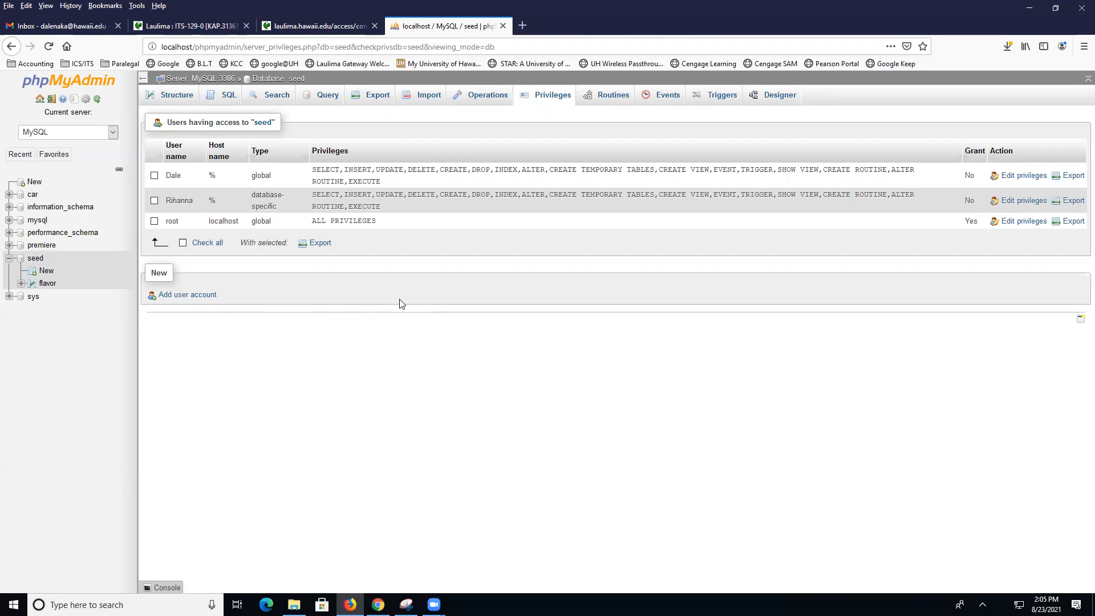